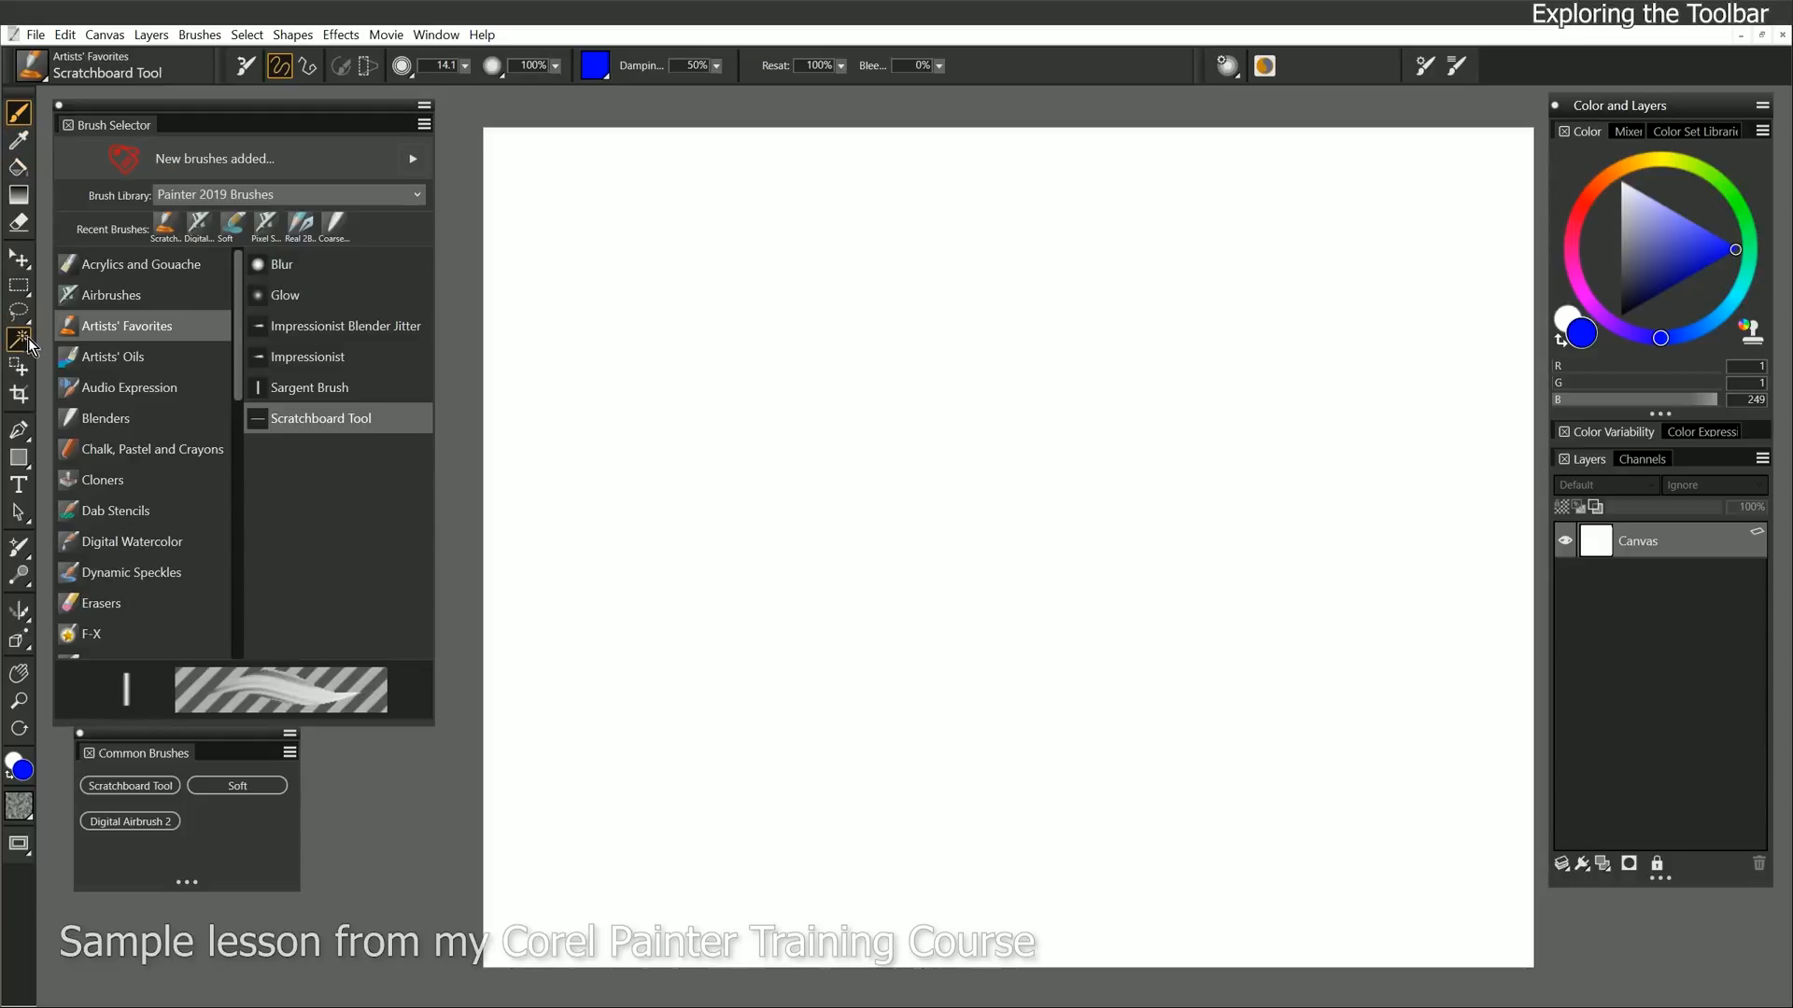
Close the brush library panel and move the Common Brushes palette lower down.
left_click(20, 340)
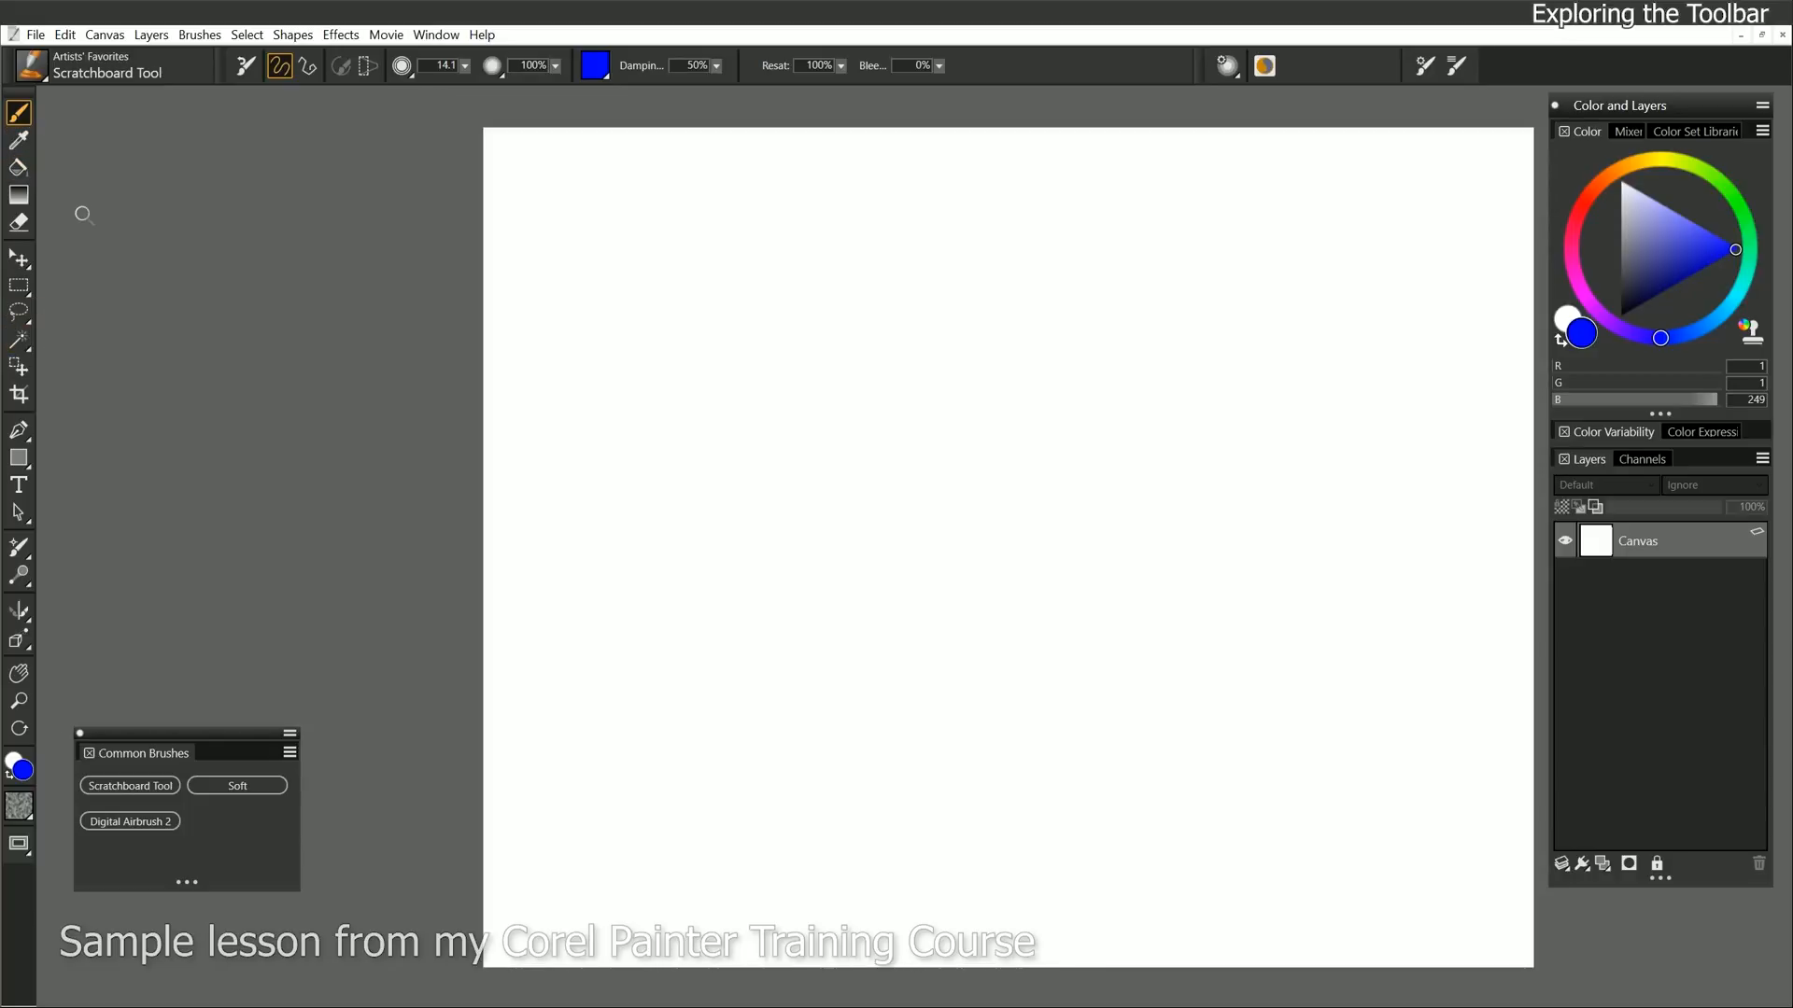
left_click_drag(138, 752, 148, 850)
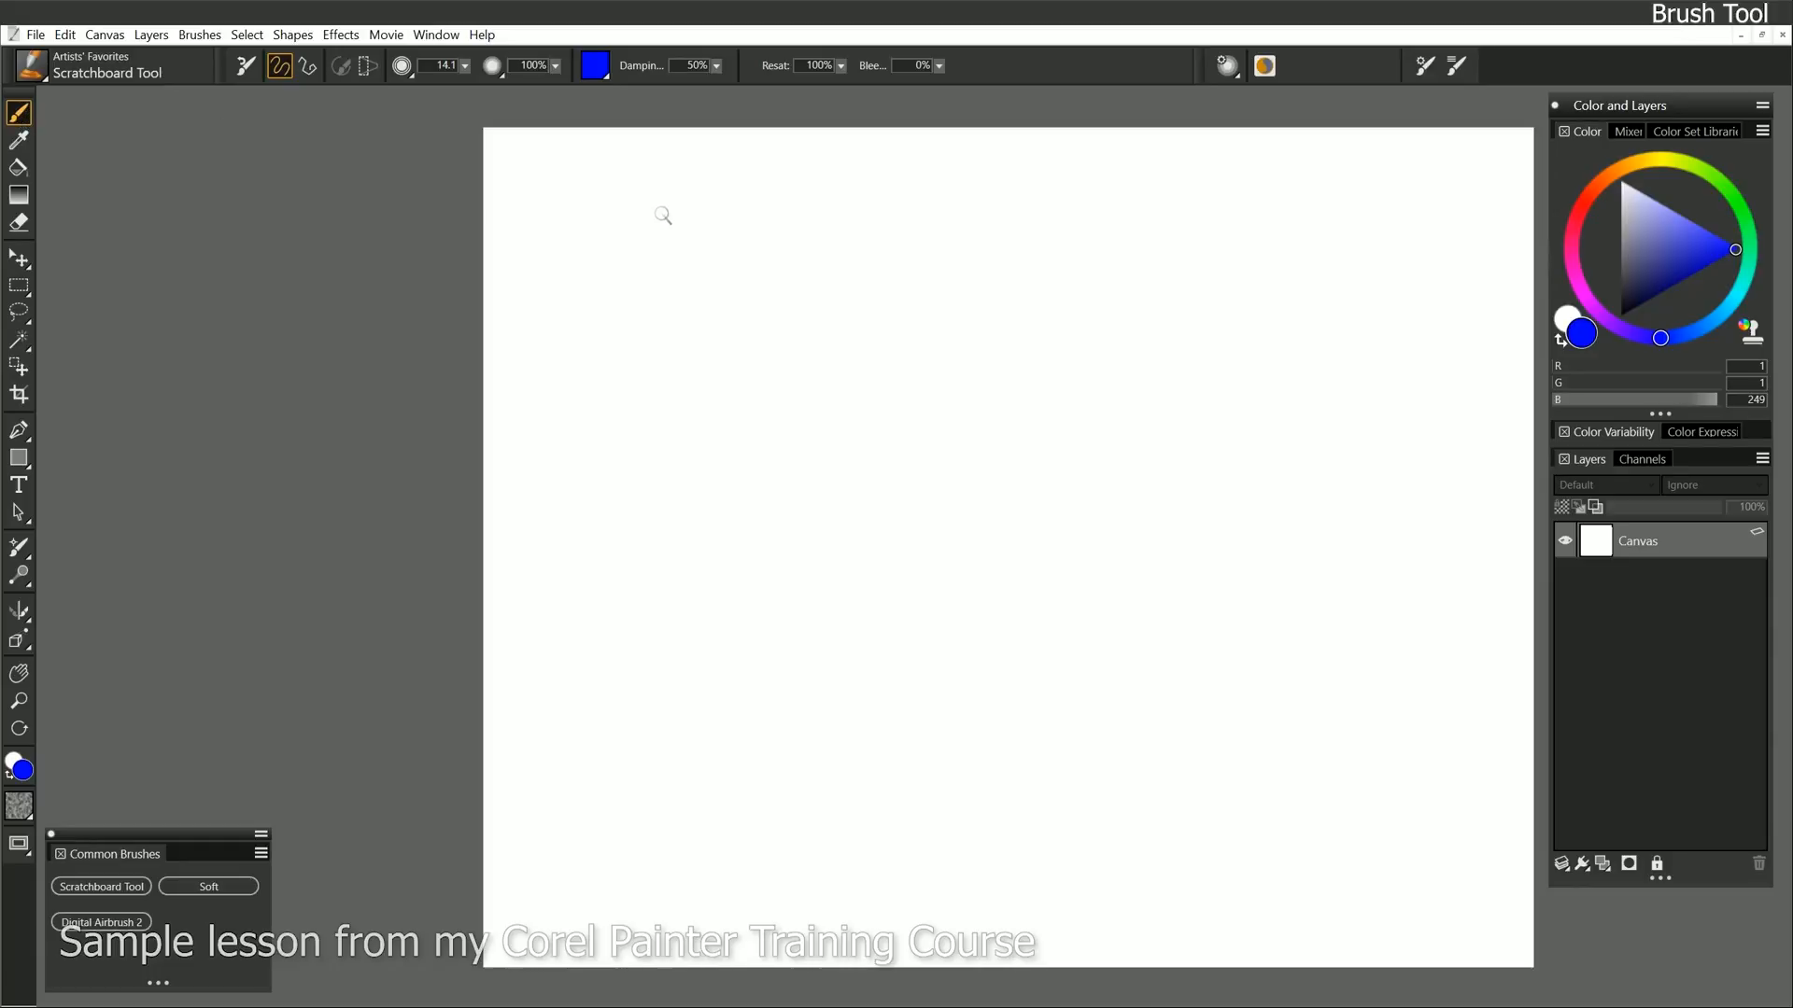
mouse_move(29, 251)
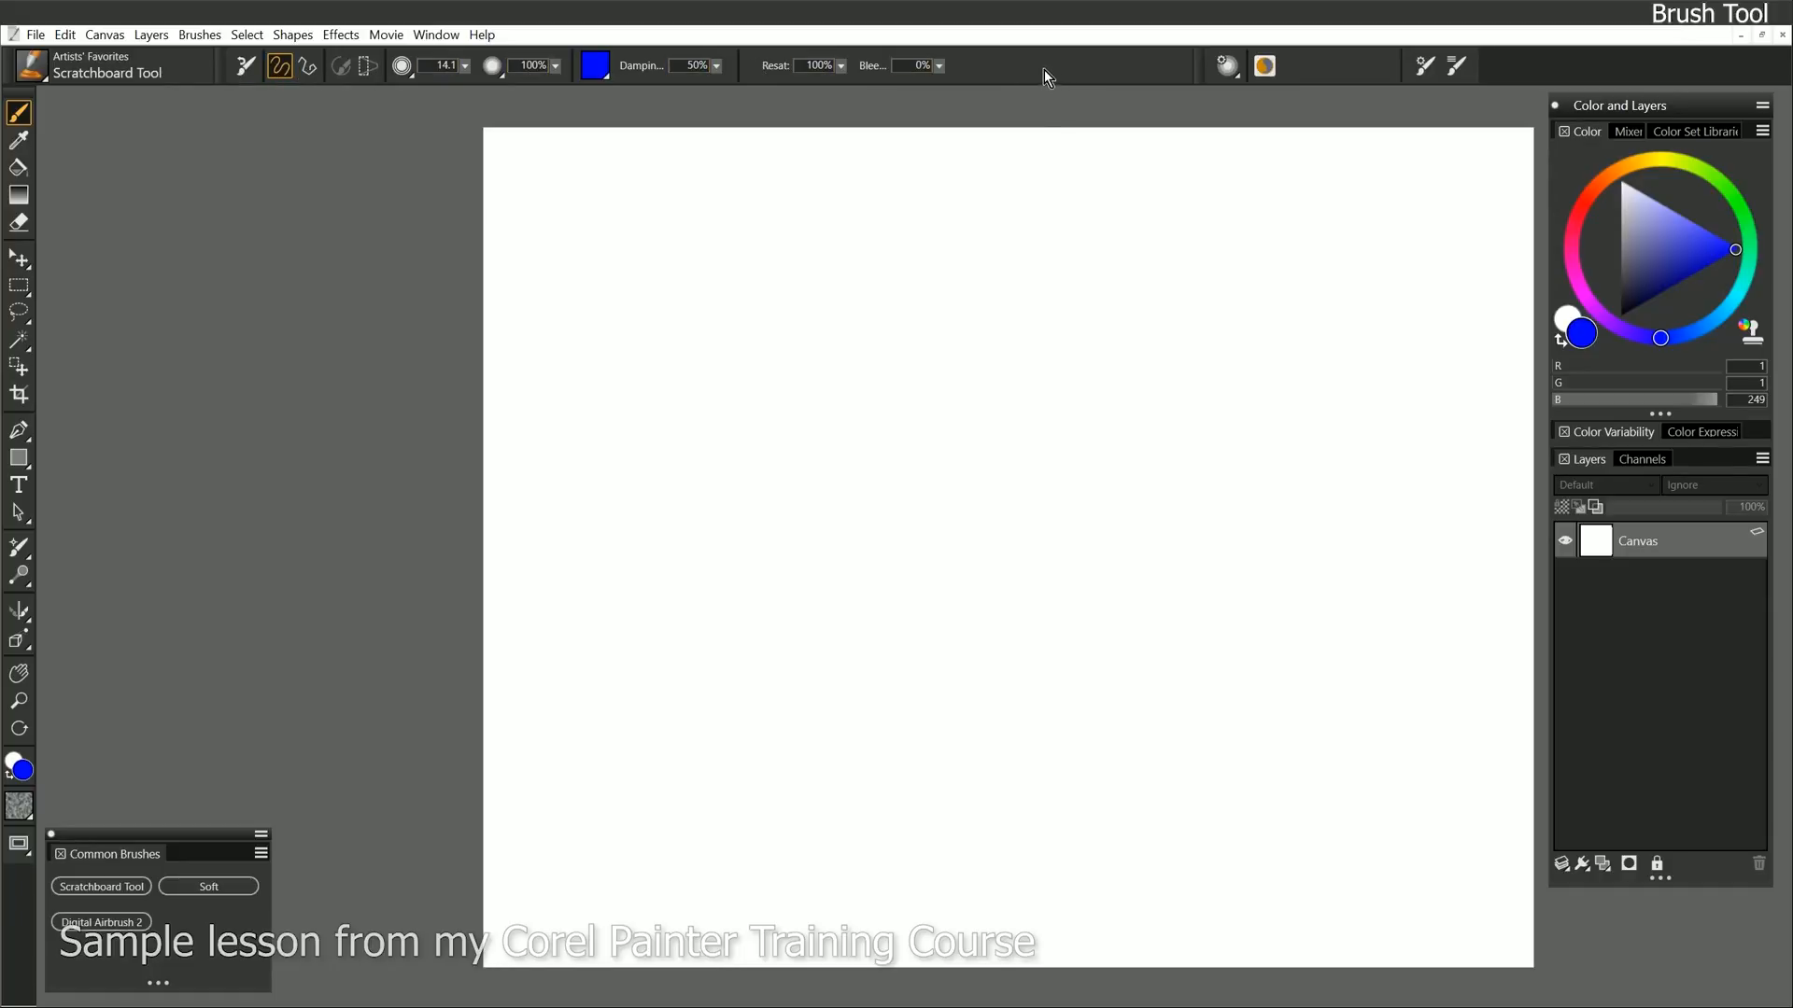
mouse_move(57, 77)
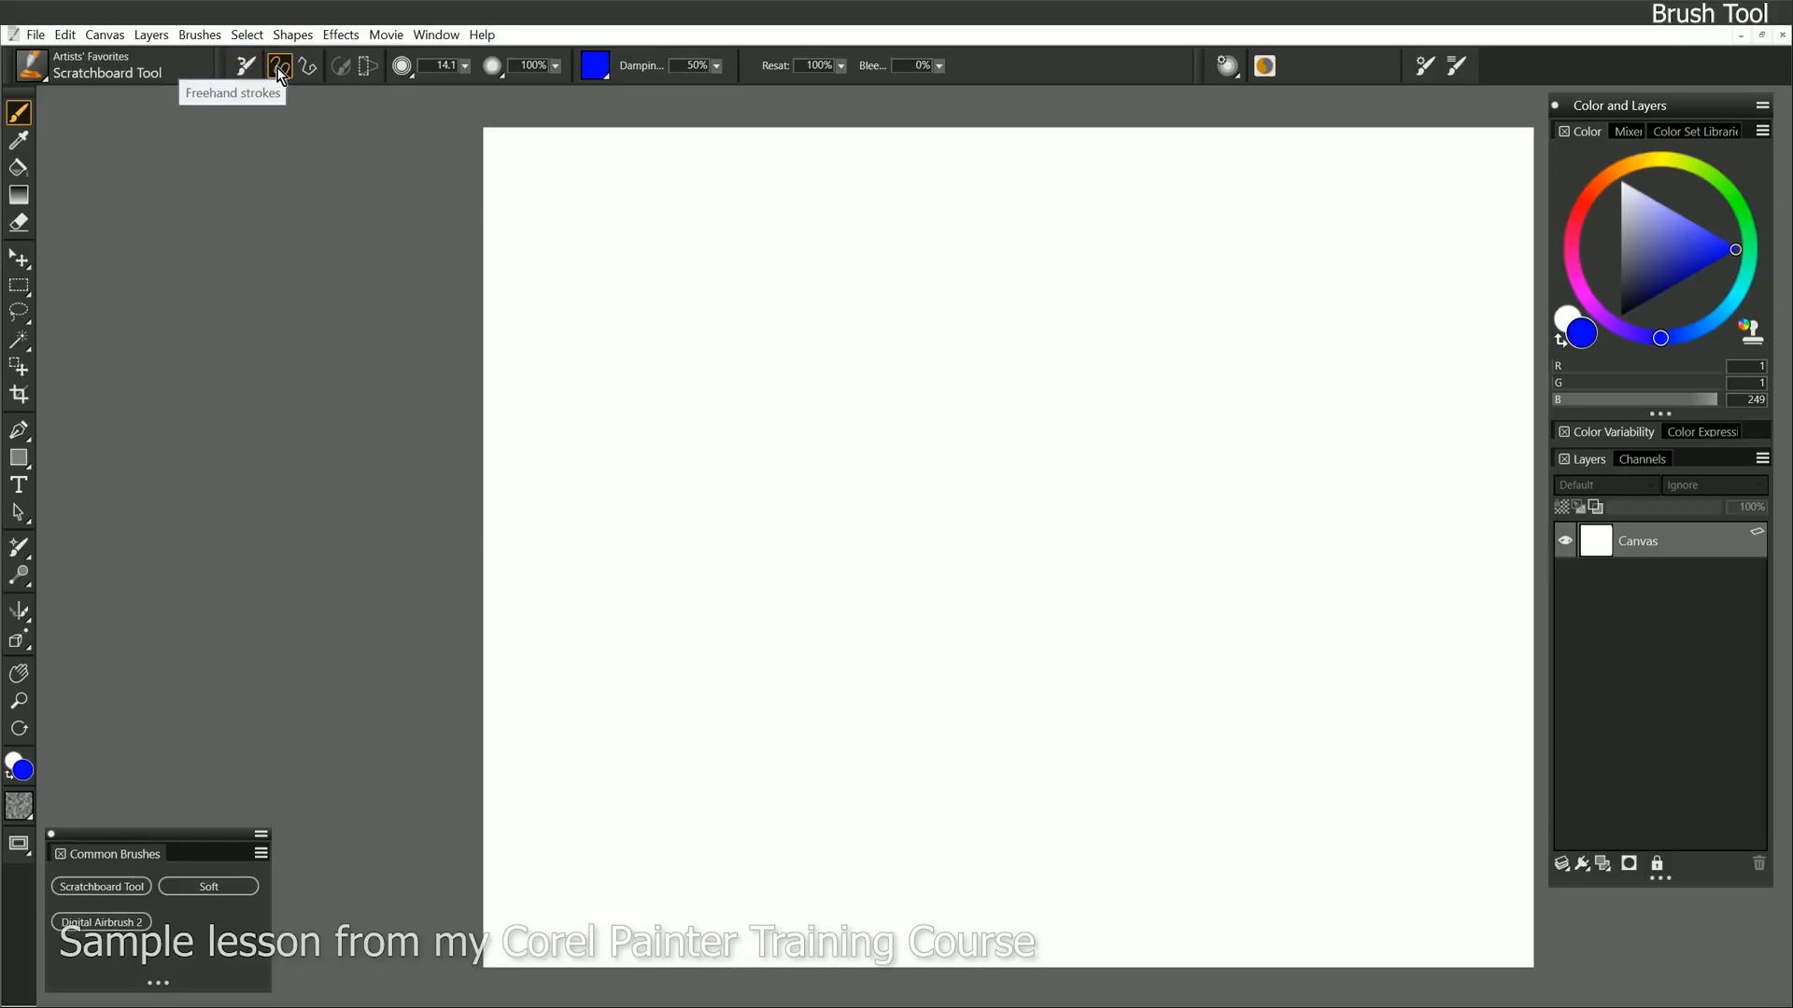
Paint a blue freehand zigzag across the canvas center, then enable straight-line strokes.
left_click_drag(686, 417, 835, 331)
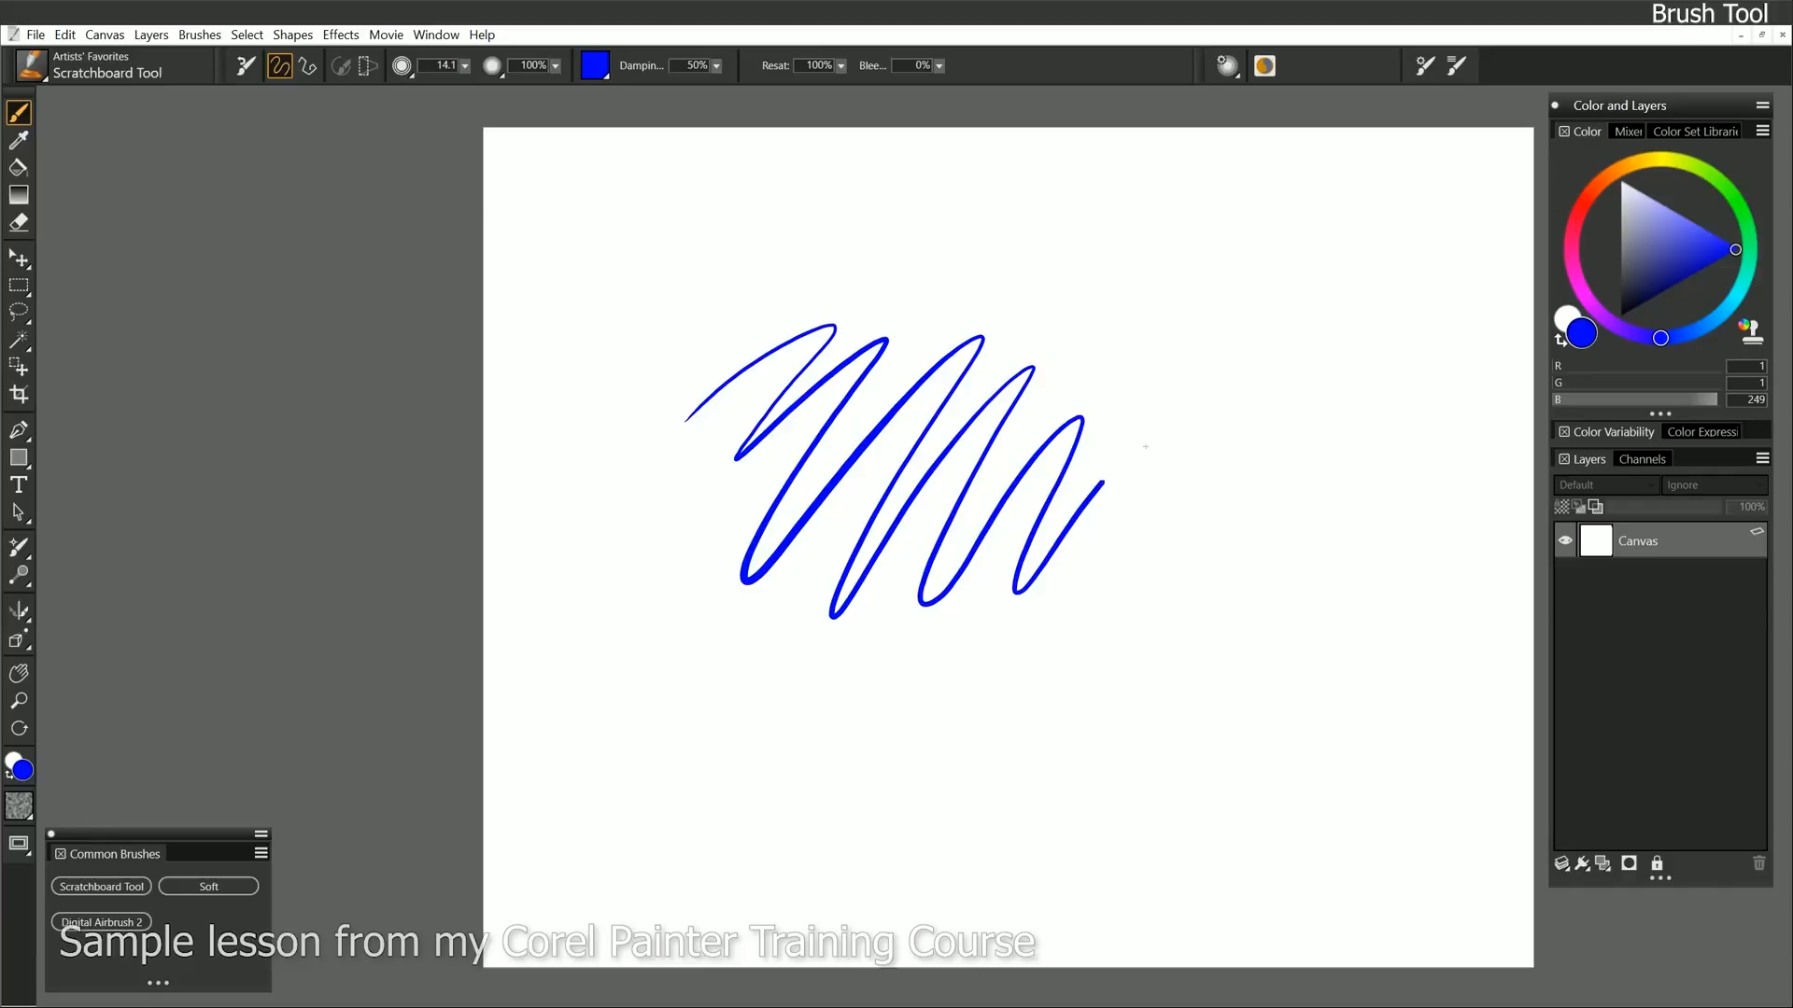
left_click_drag(1109, 480, 1257, 549)
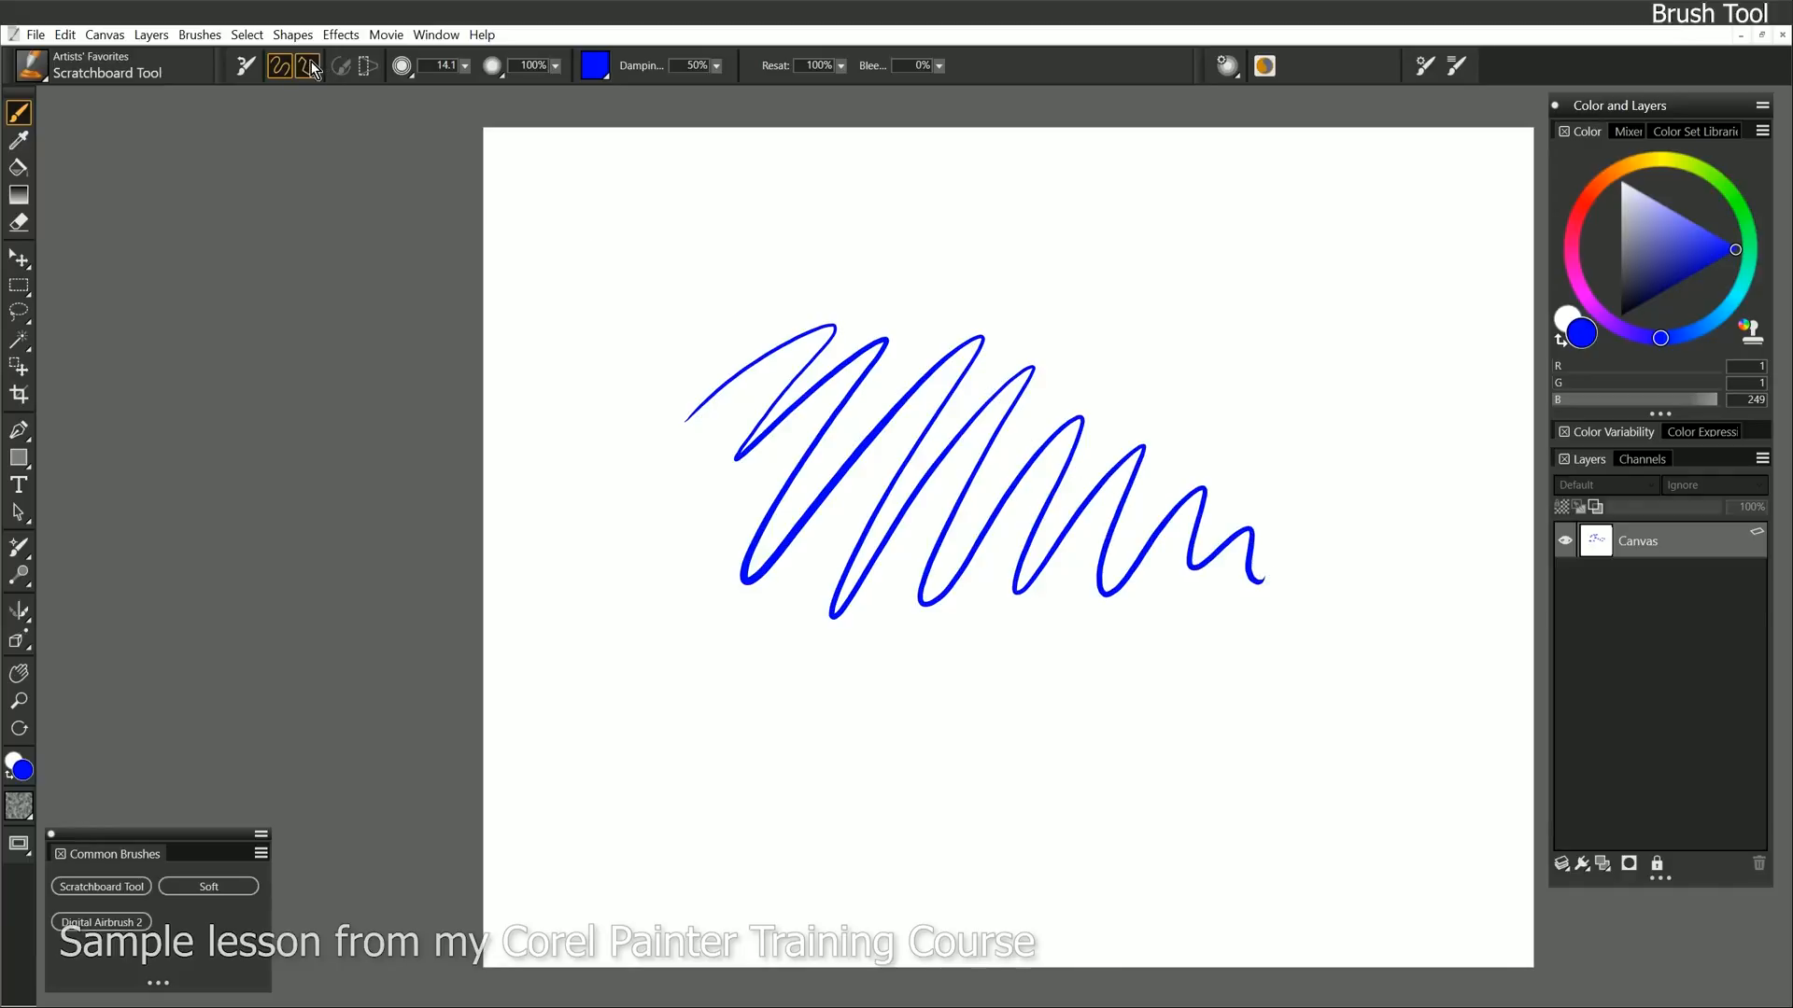
left_click(306, 65)
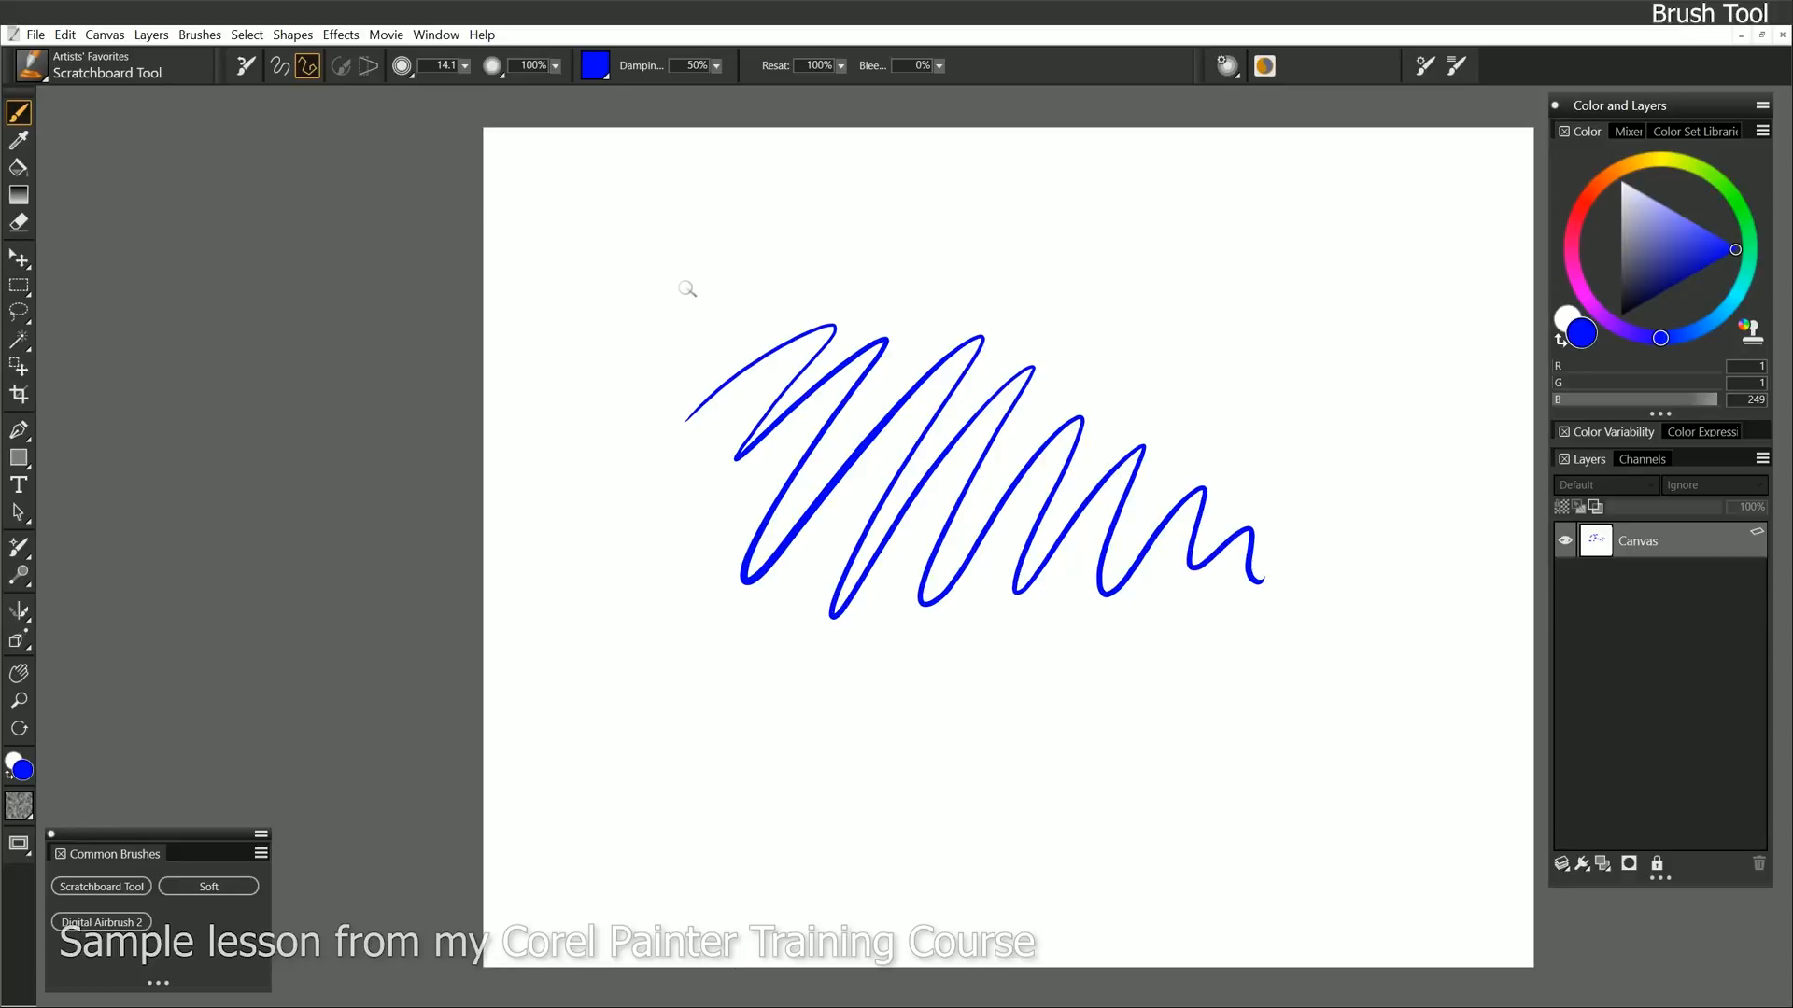
mouse_move(1188, 271)
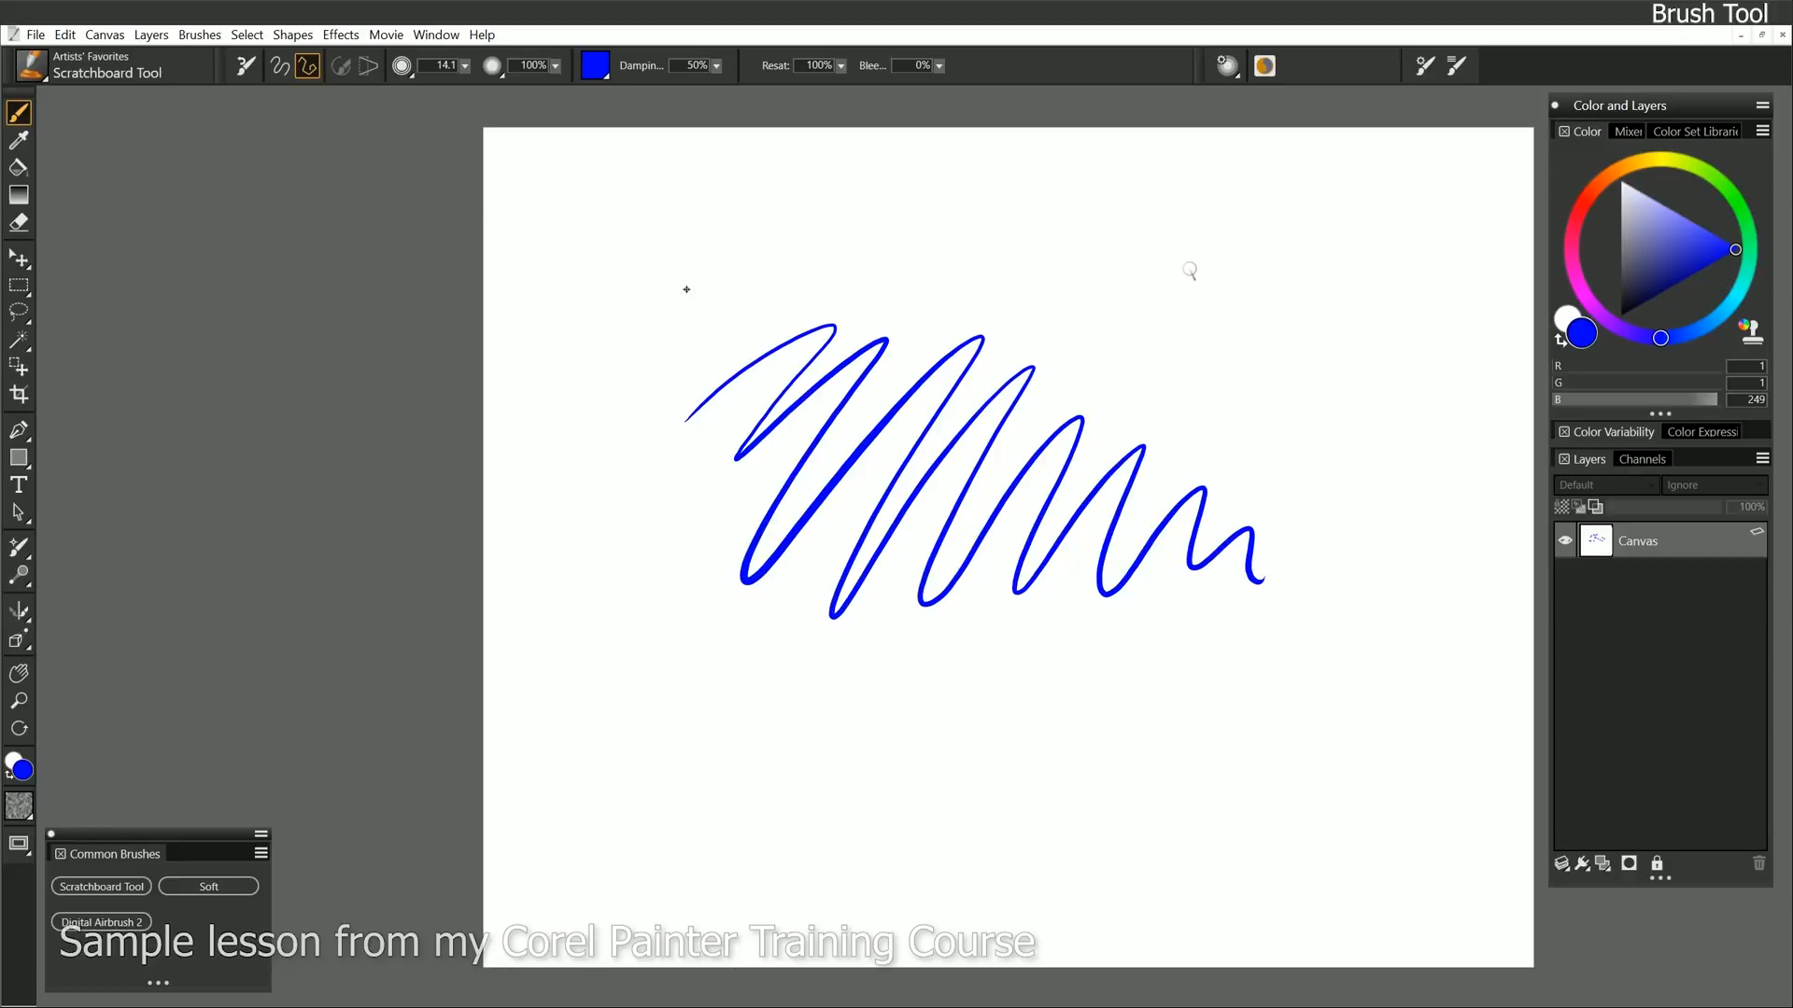
Draw a long straight-segment polyline around the scribble and a top-right triangle, then restore freehand.
left_click_drag(687, 289, 1189, 267)
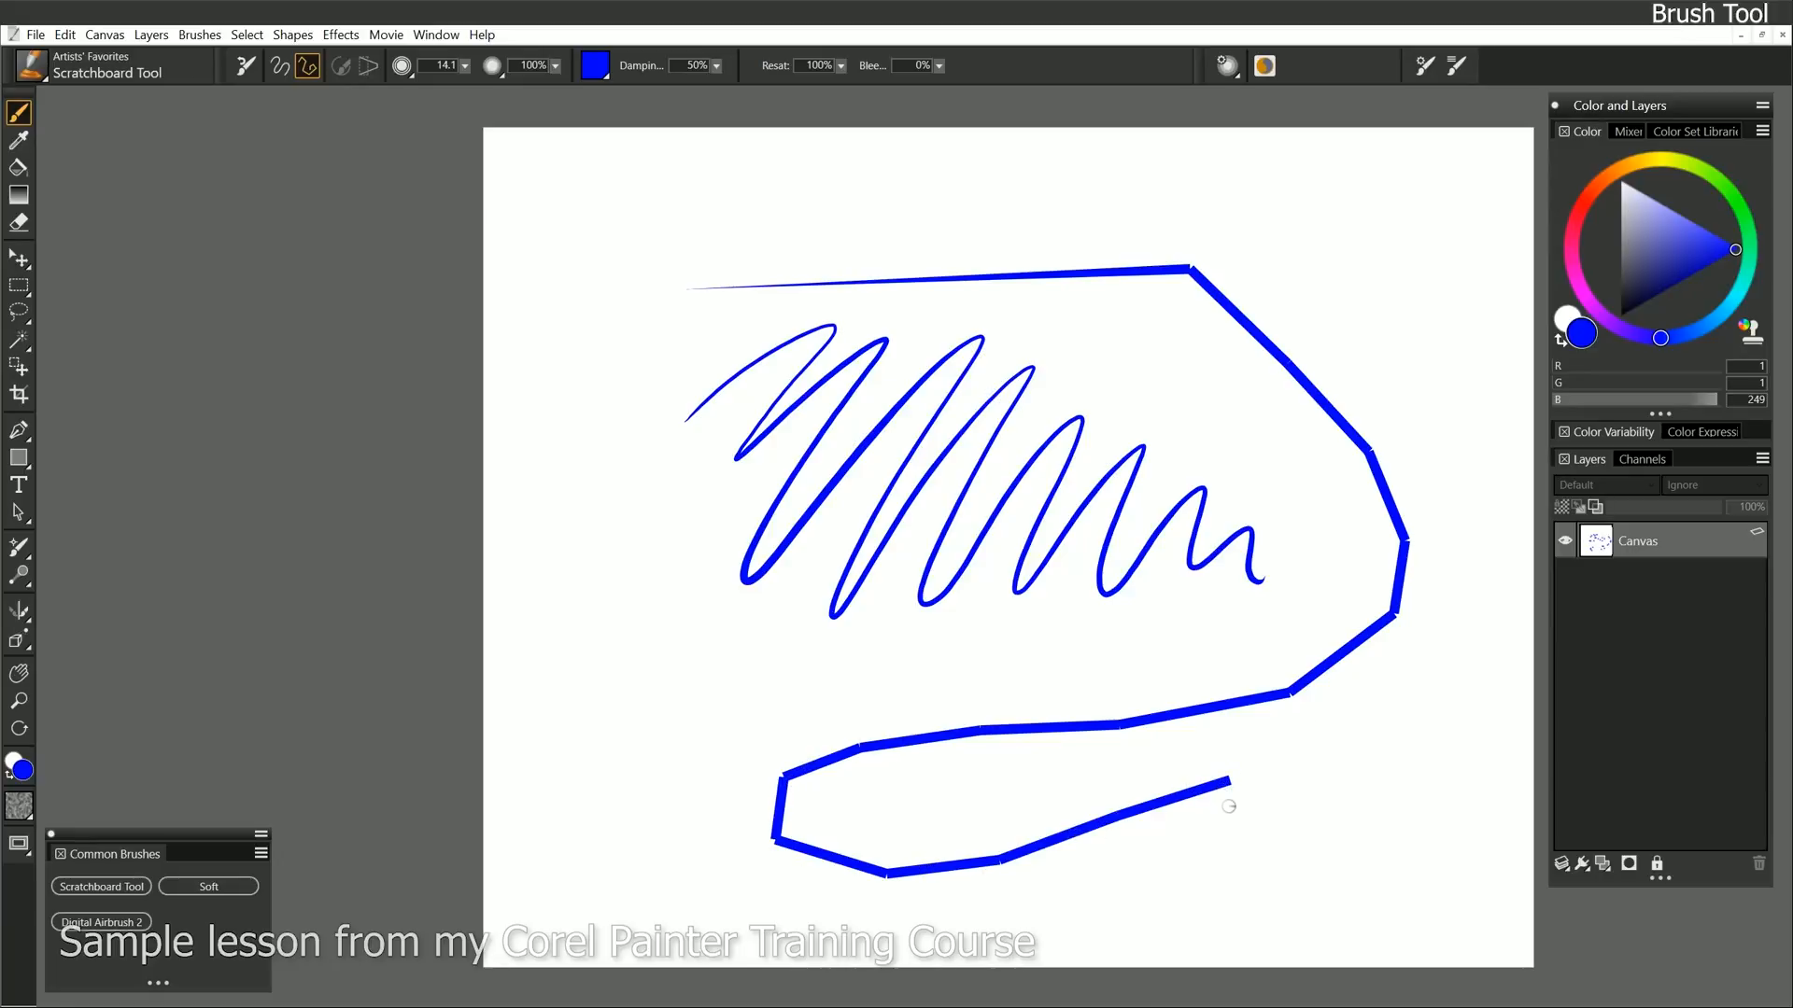
mouse_move(1283, 748)
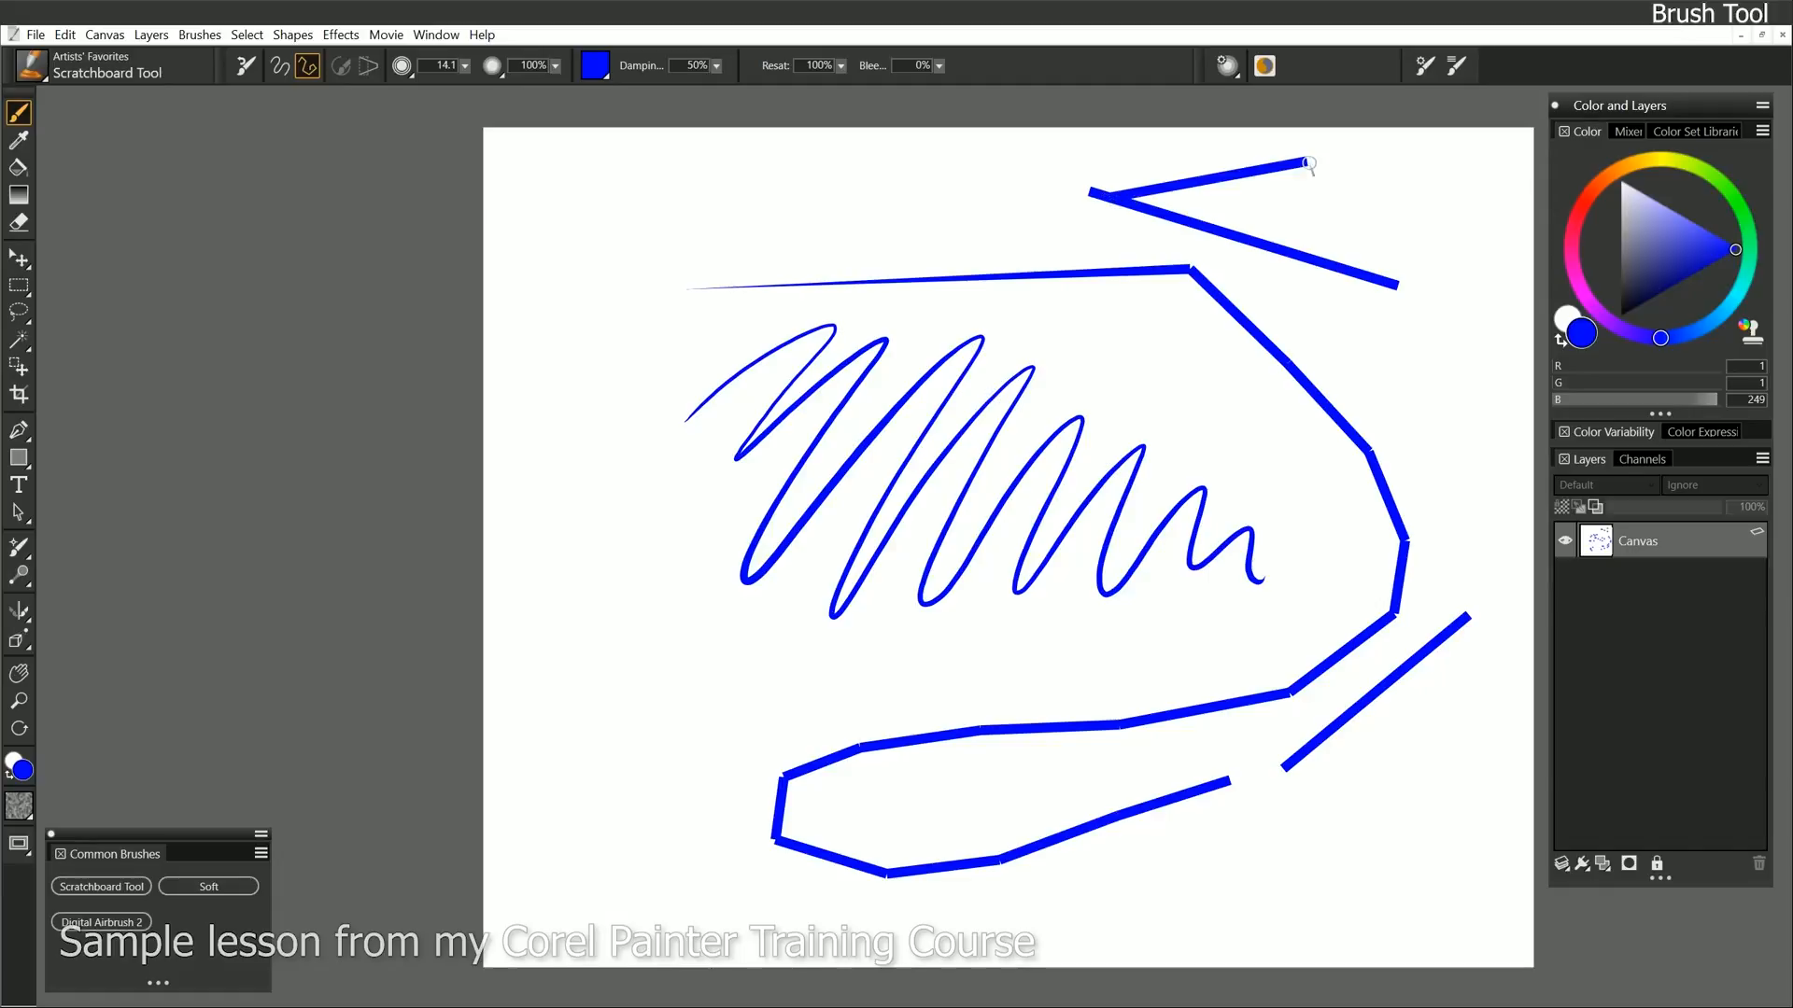
left_click_drag(1309, 163, 1355, 278)
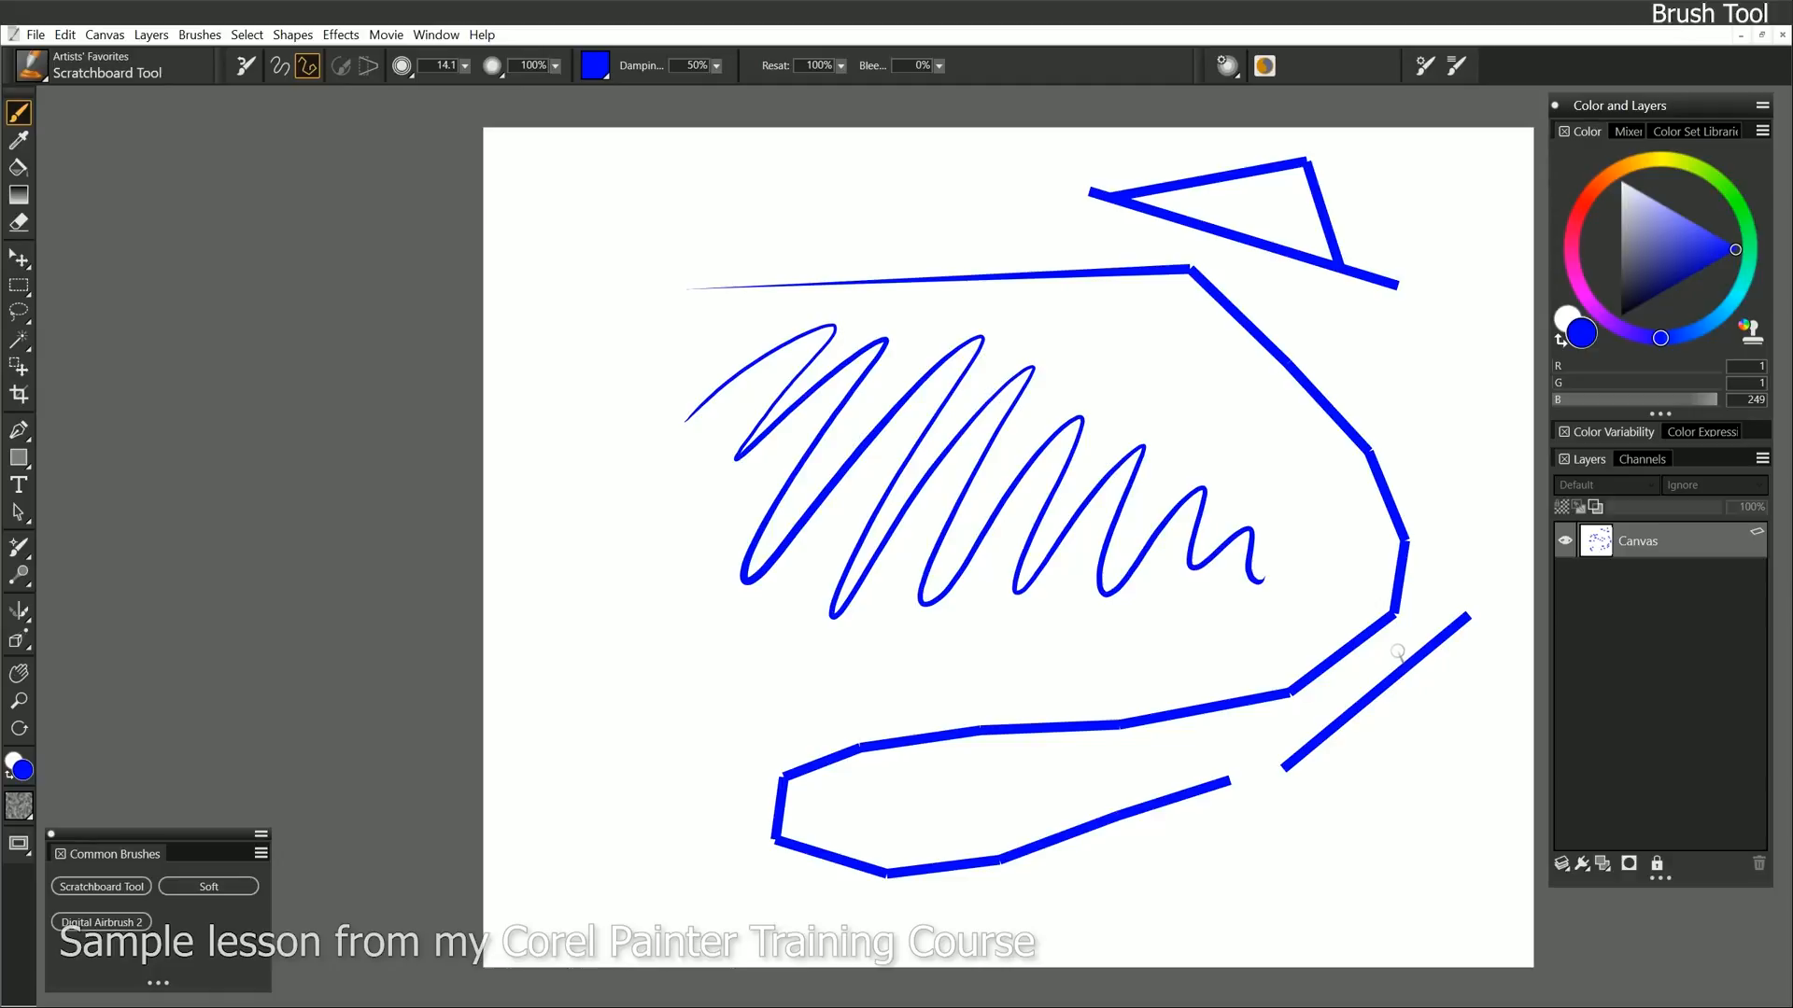
mouse_move(1149, 421)
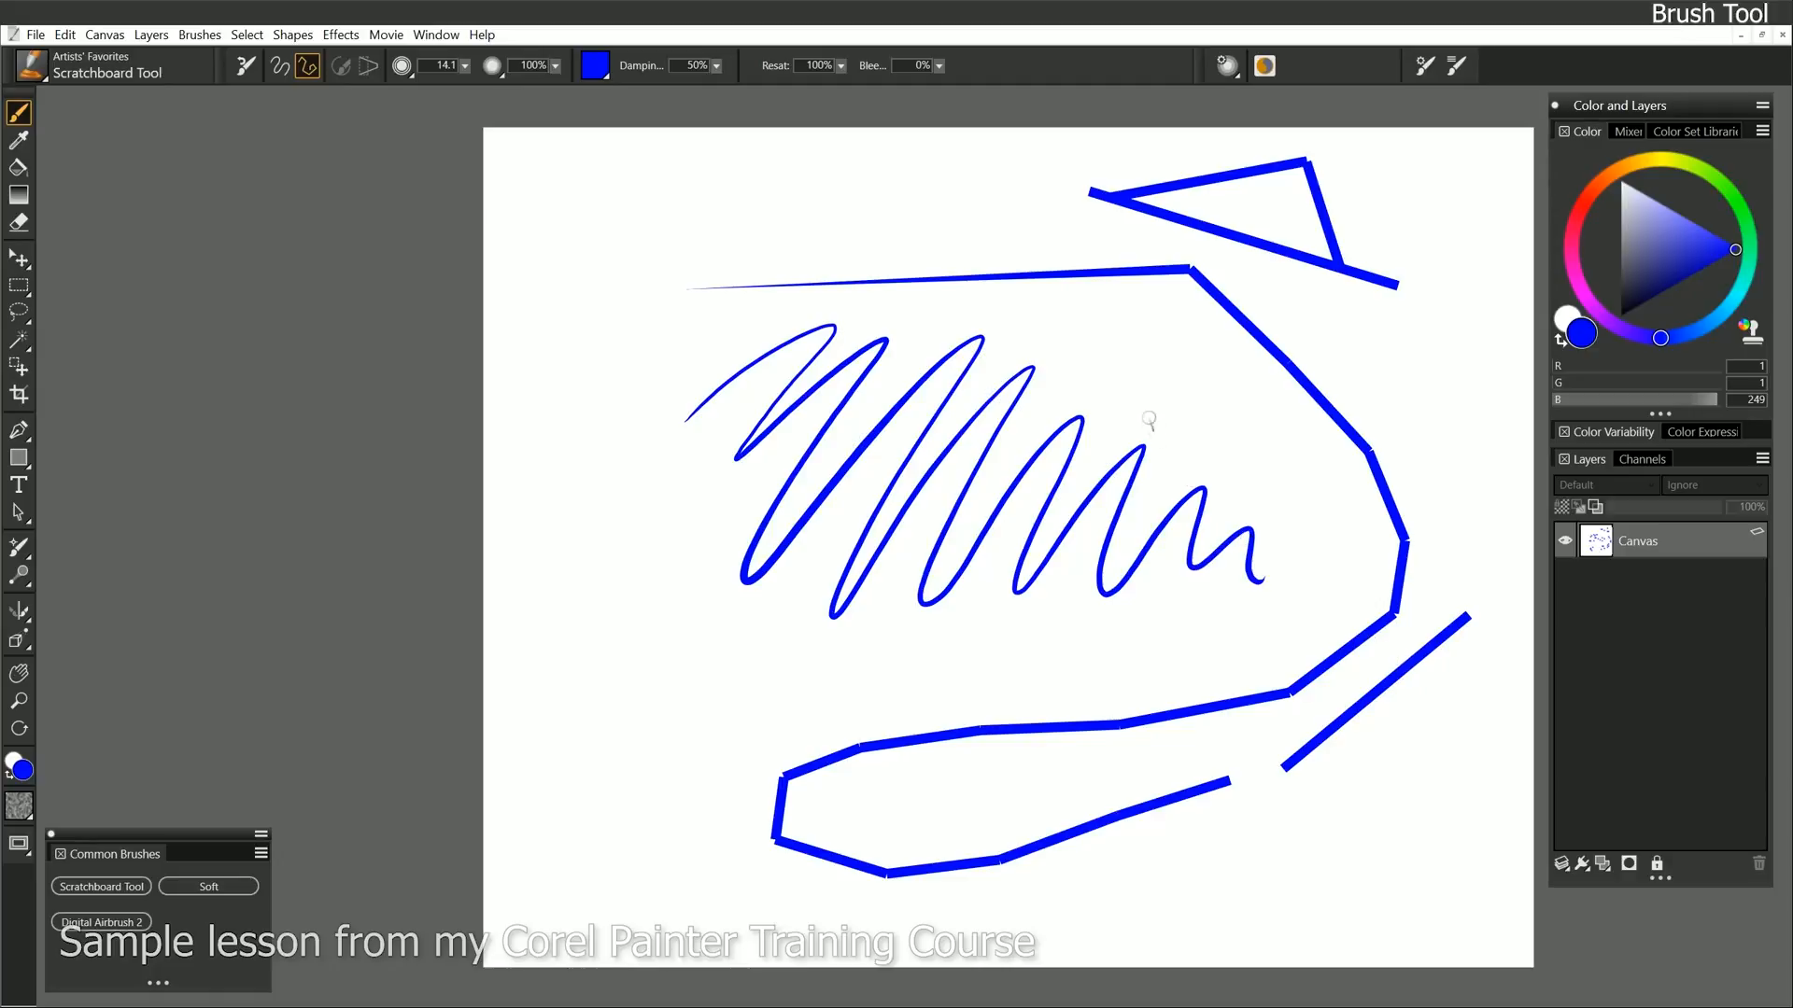
left_click(280, 66)
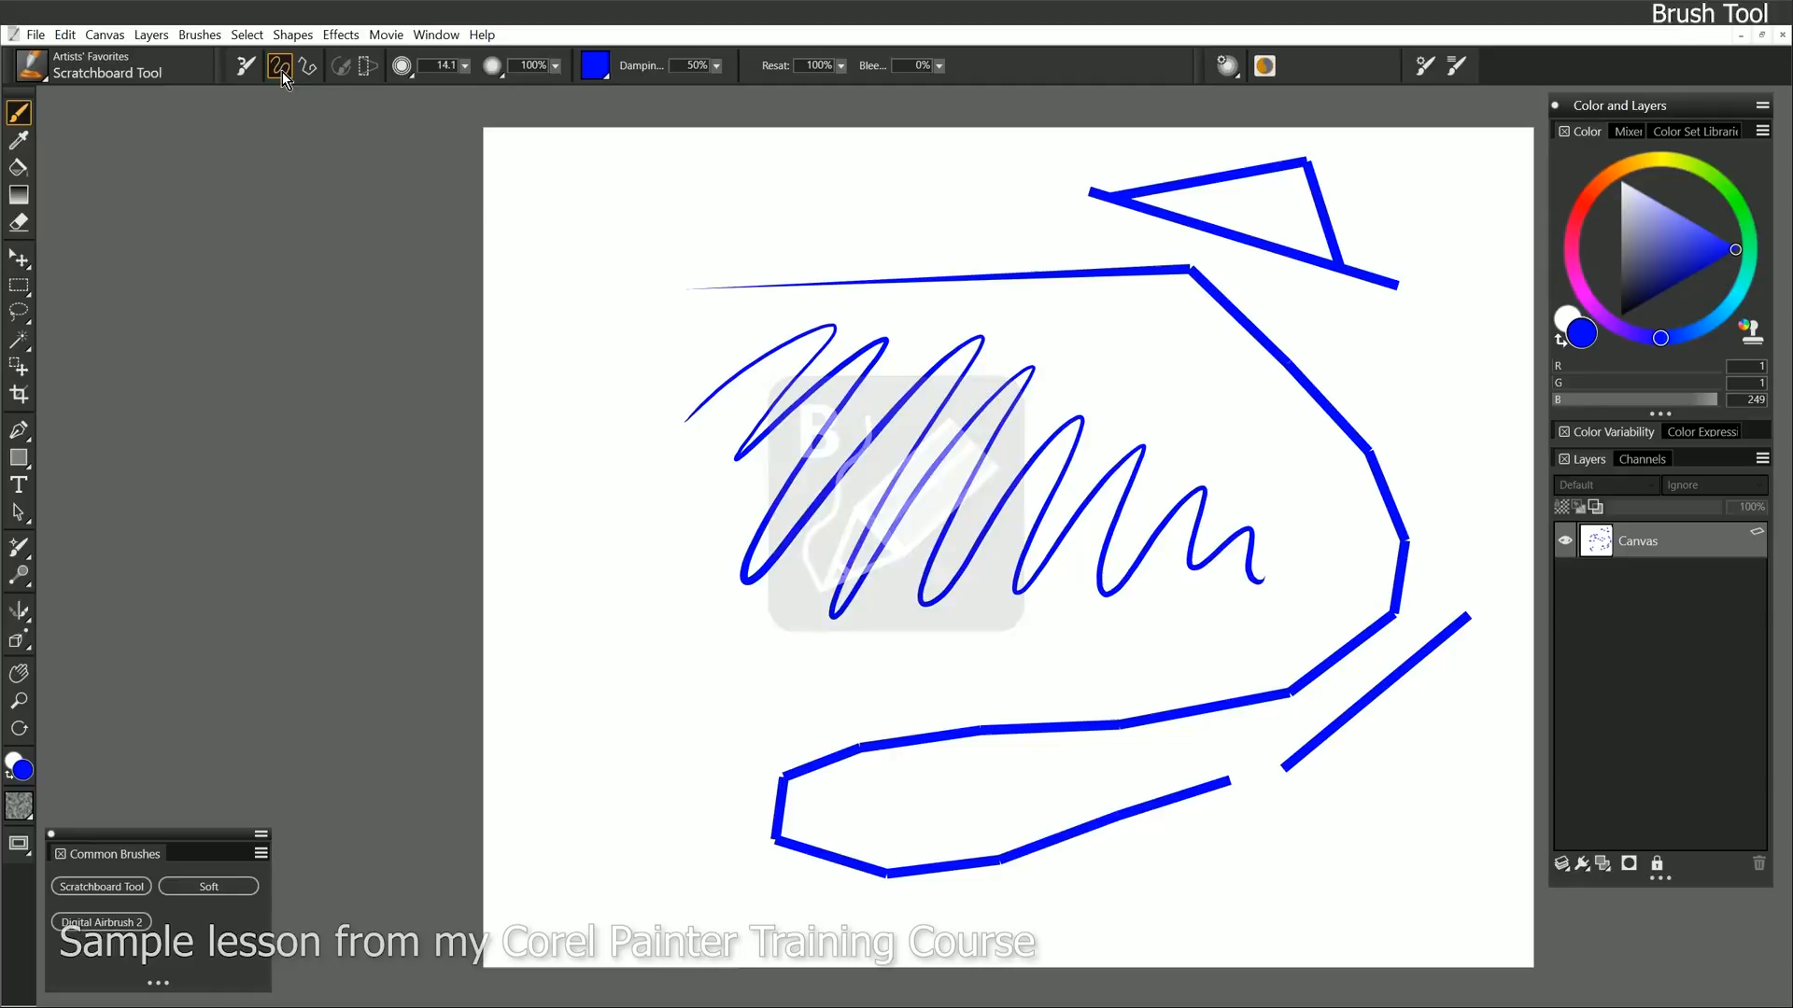
Paint wavy lines across the top and a tall left vertical line with a jagged tail.
left_click_drag(1086, 331, 1252, 412)
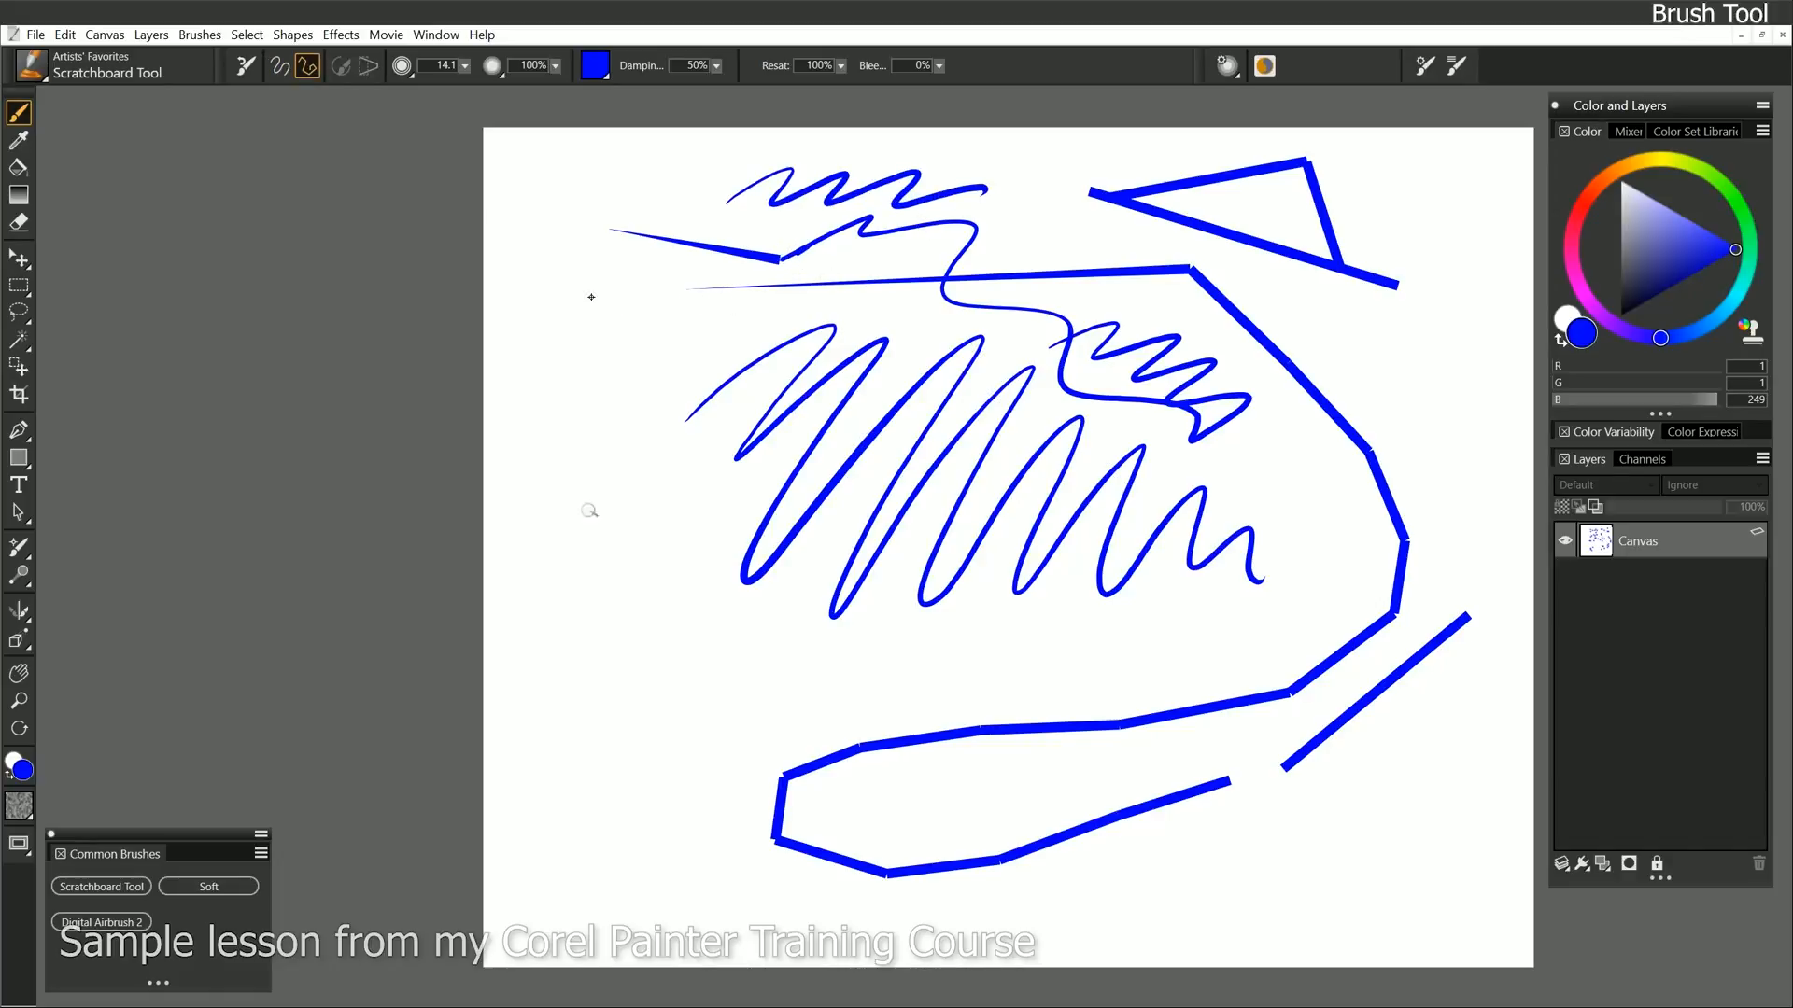
left_click_drag(591, 297, 602, 812)
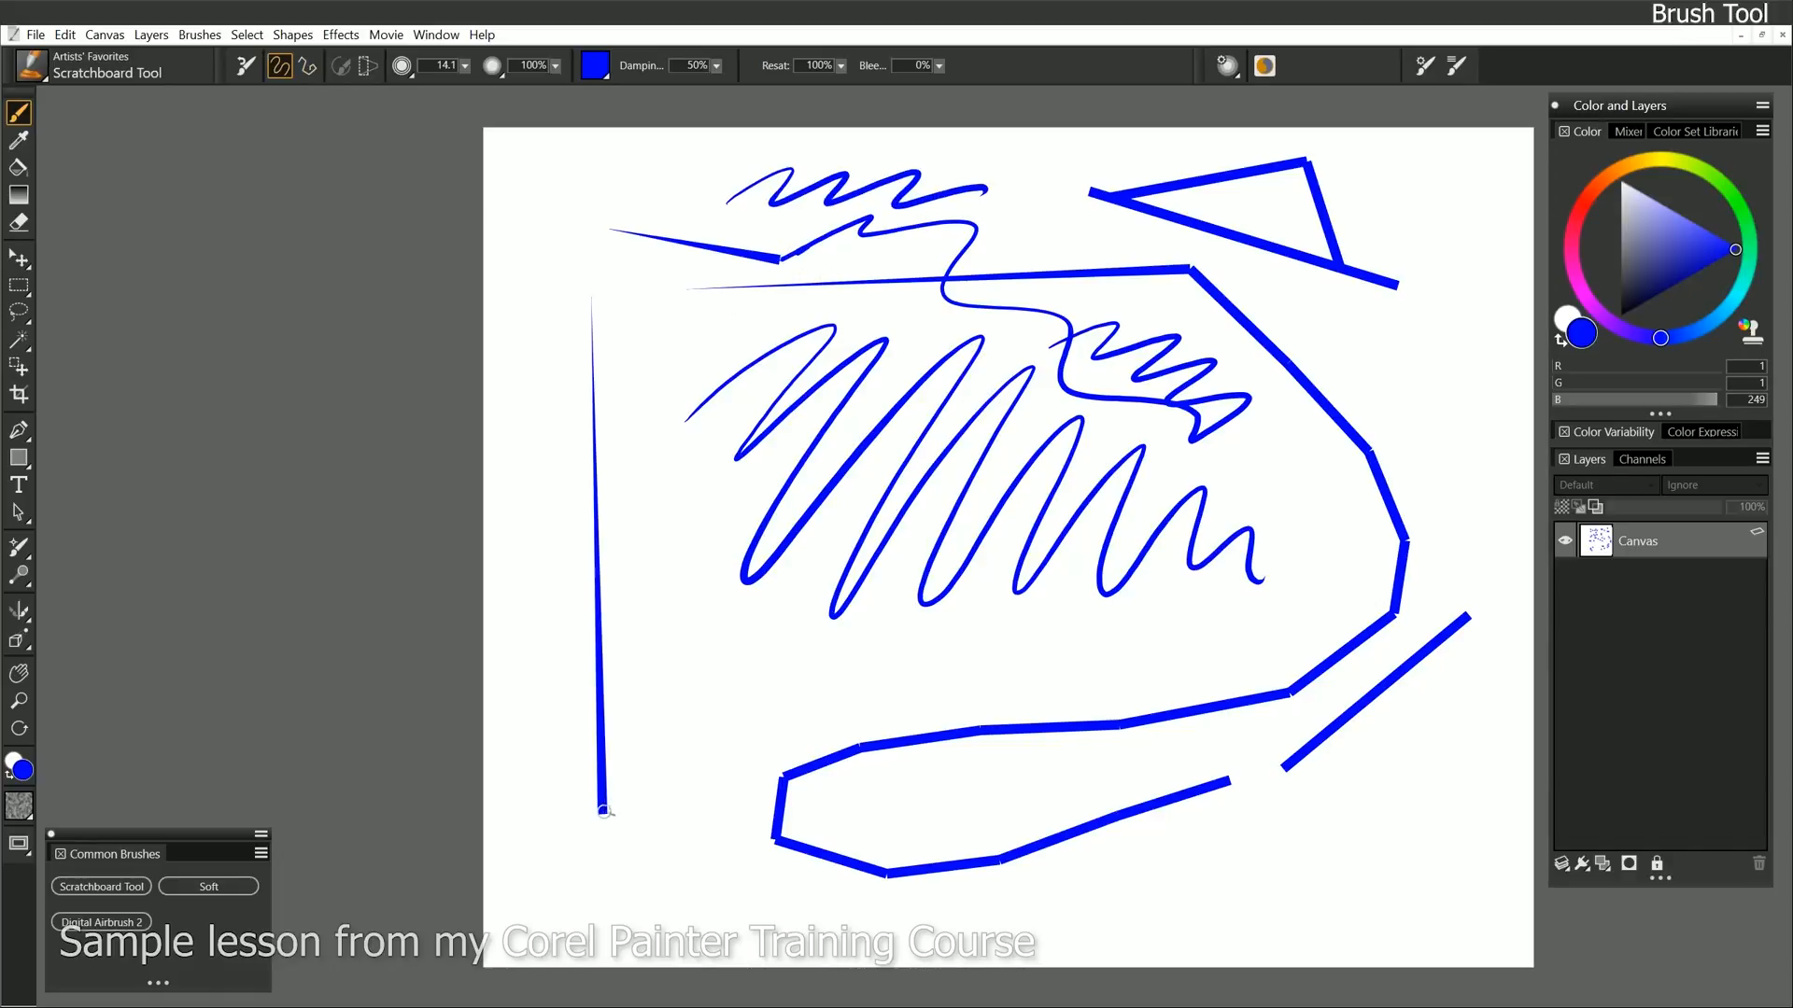
left_click_drag(602, 812, 892, 683)
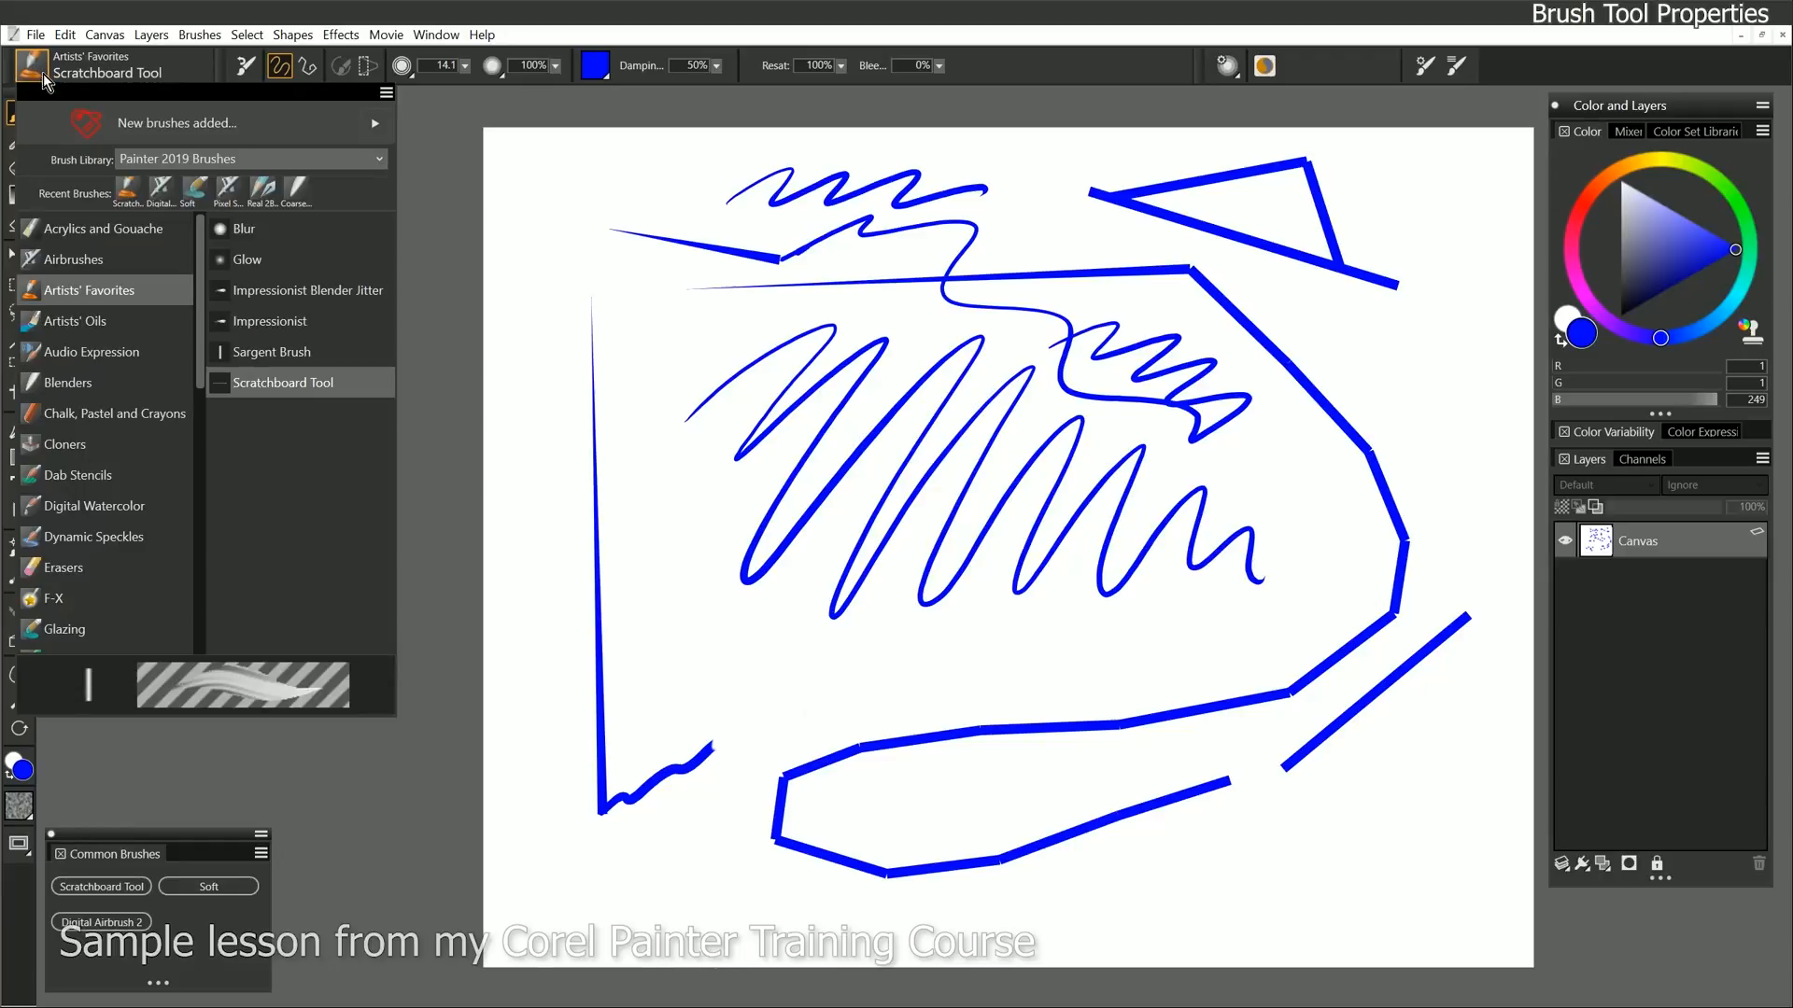
Browse Airbrushes and Cloners, reselect Artists' Favorites Scratchboard Tool, and close the library.
left_click(76, 259)
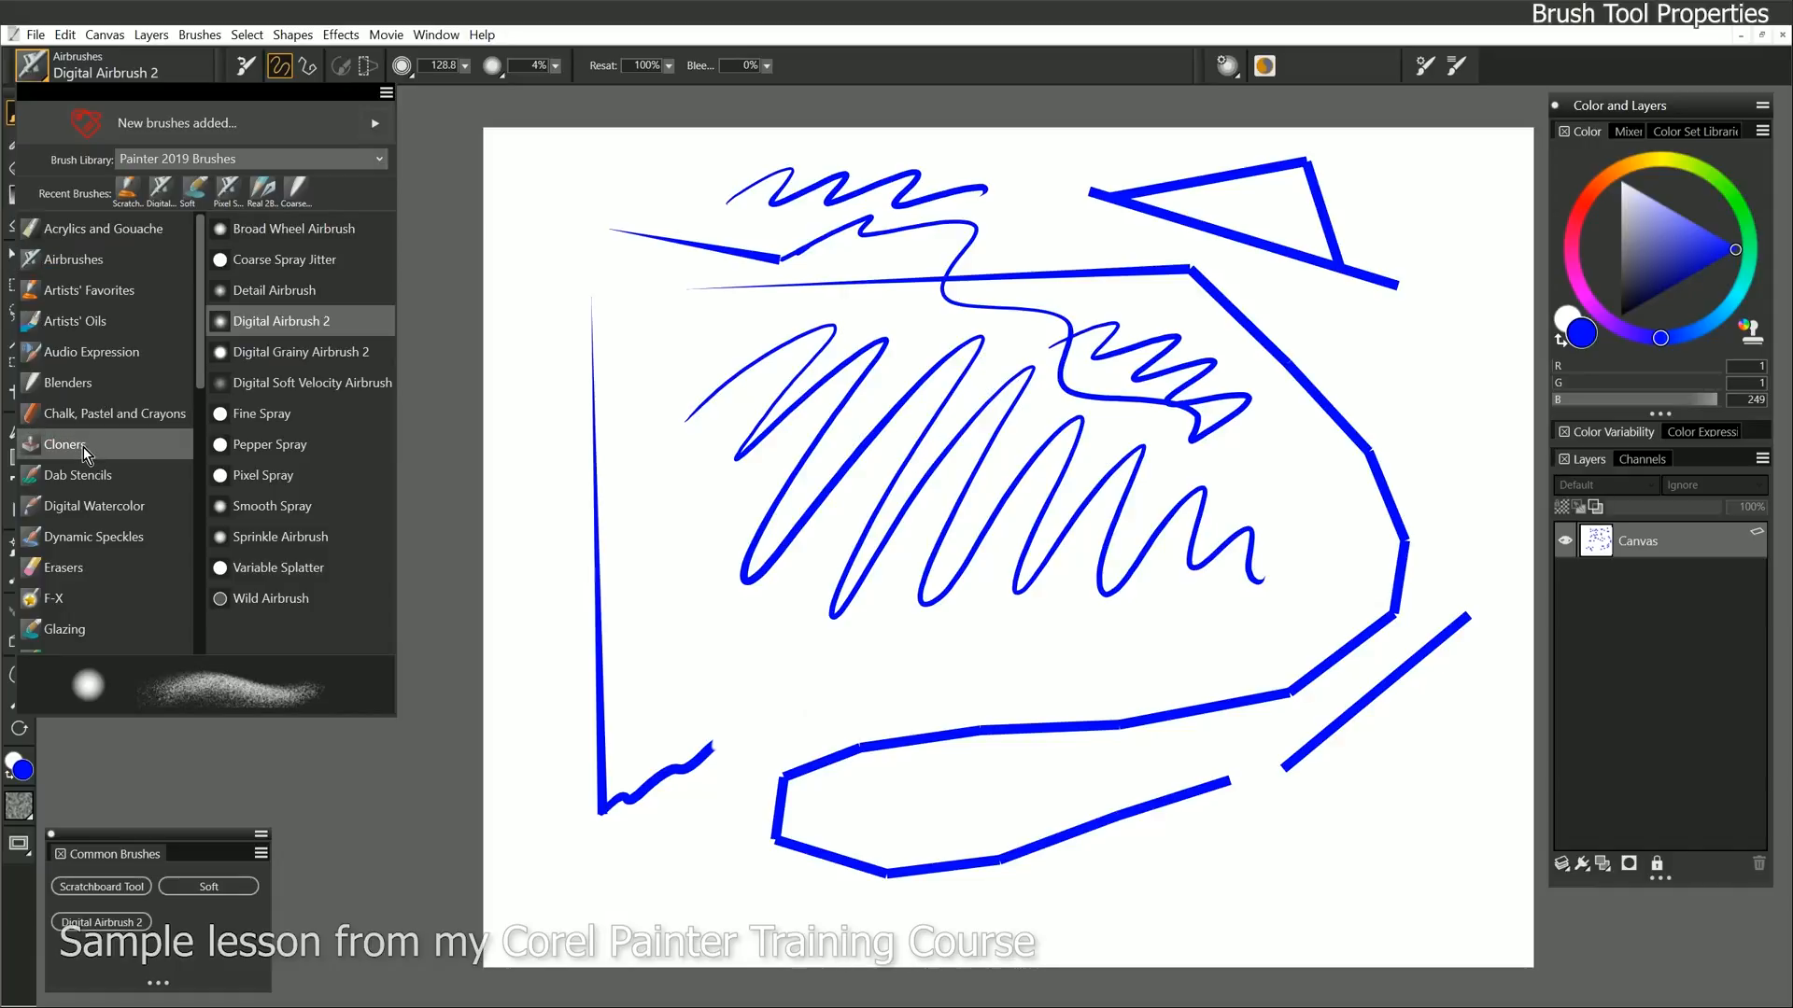
left_click(65, 443)
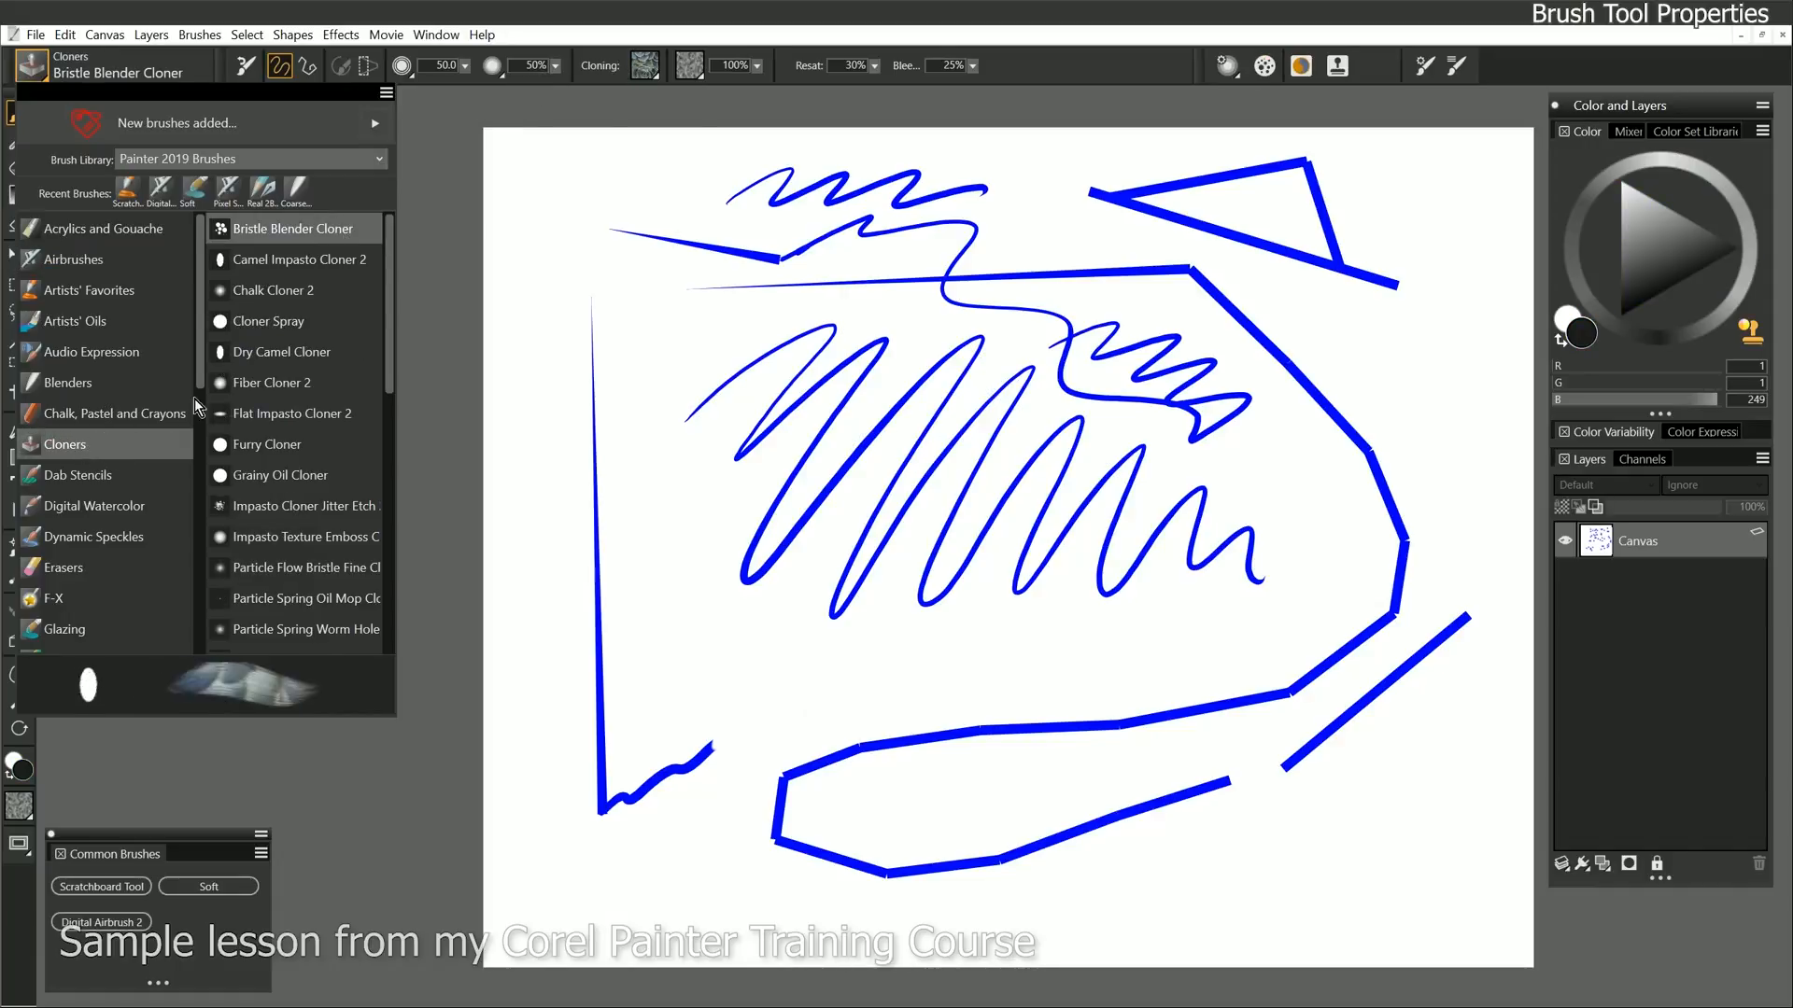
left_click(93, 536)
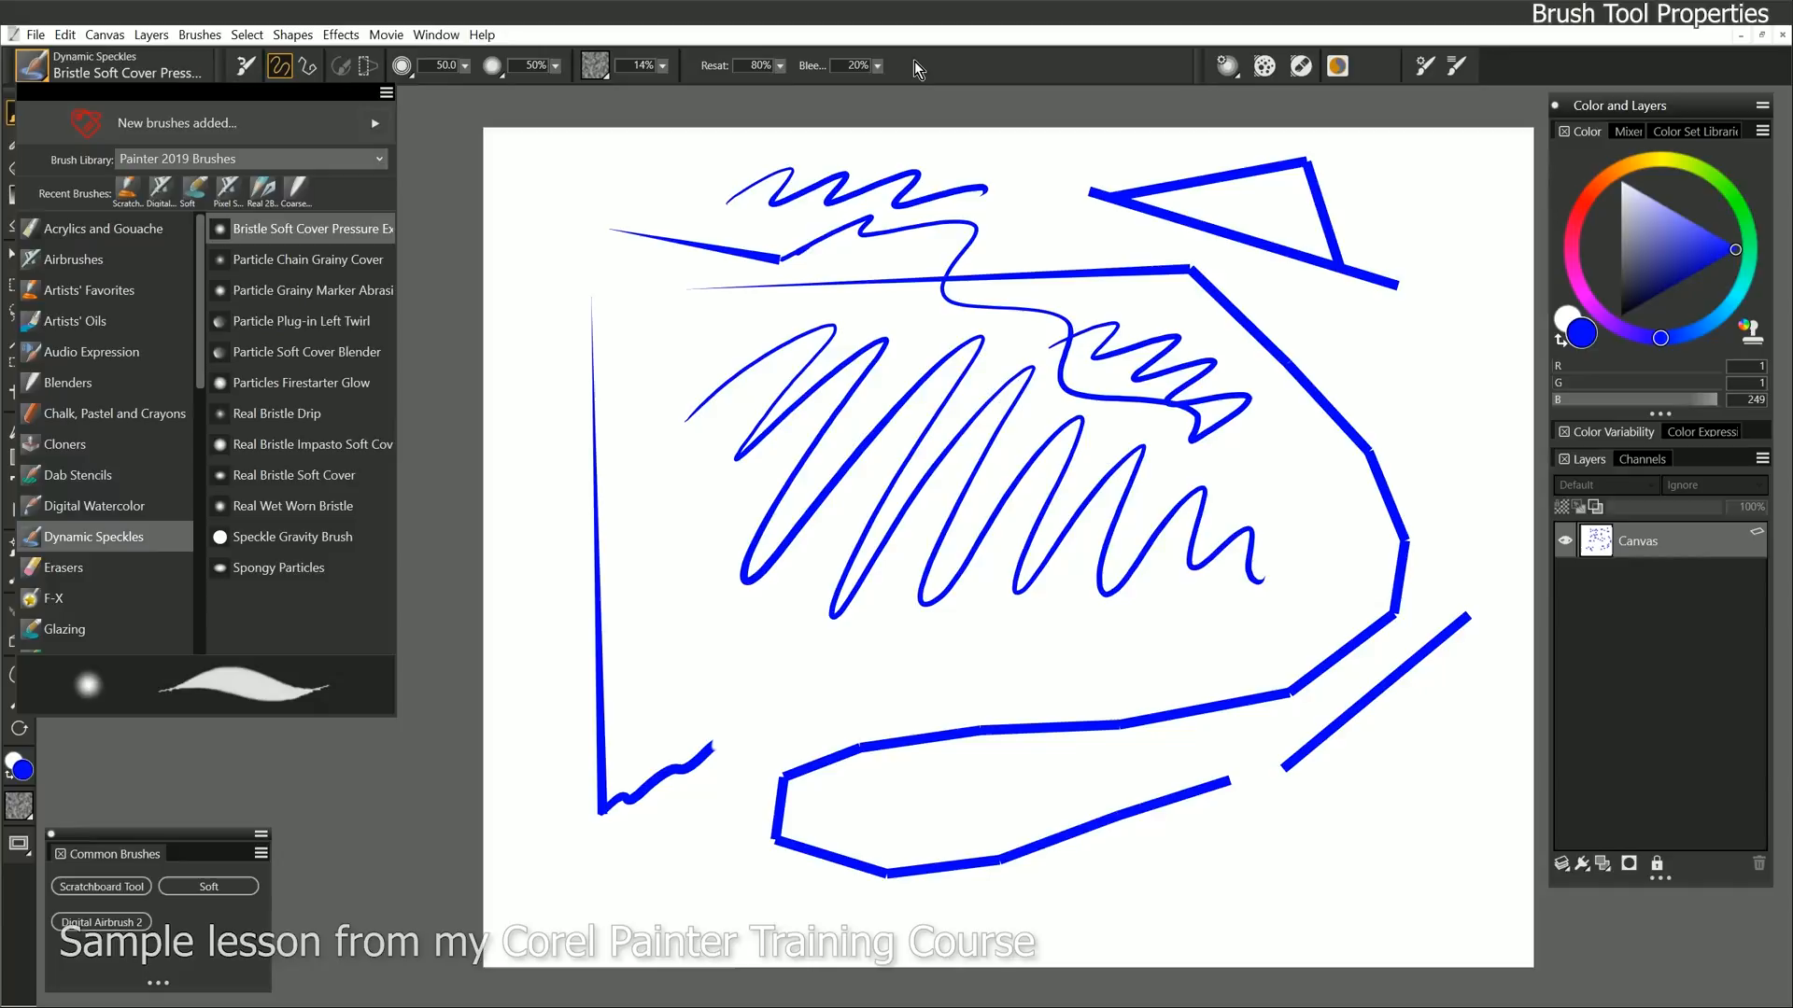
left_click(87, 289)
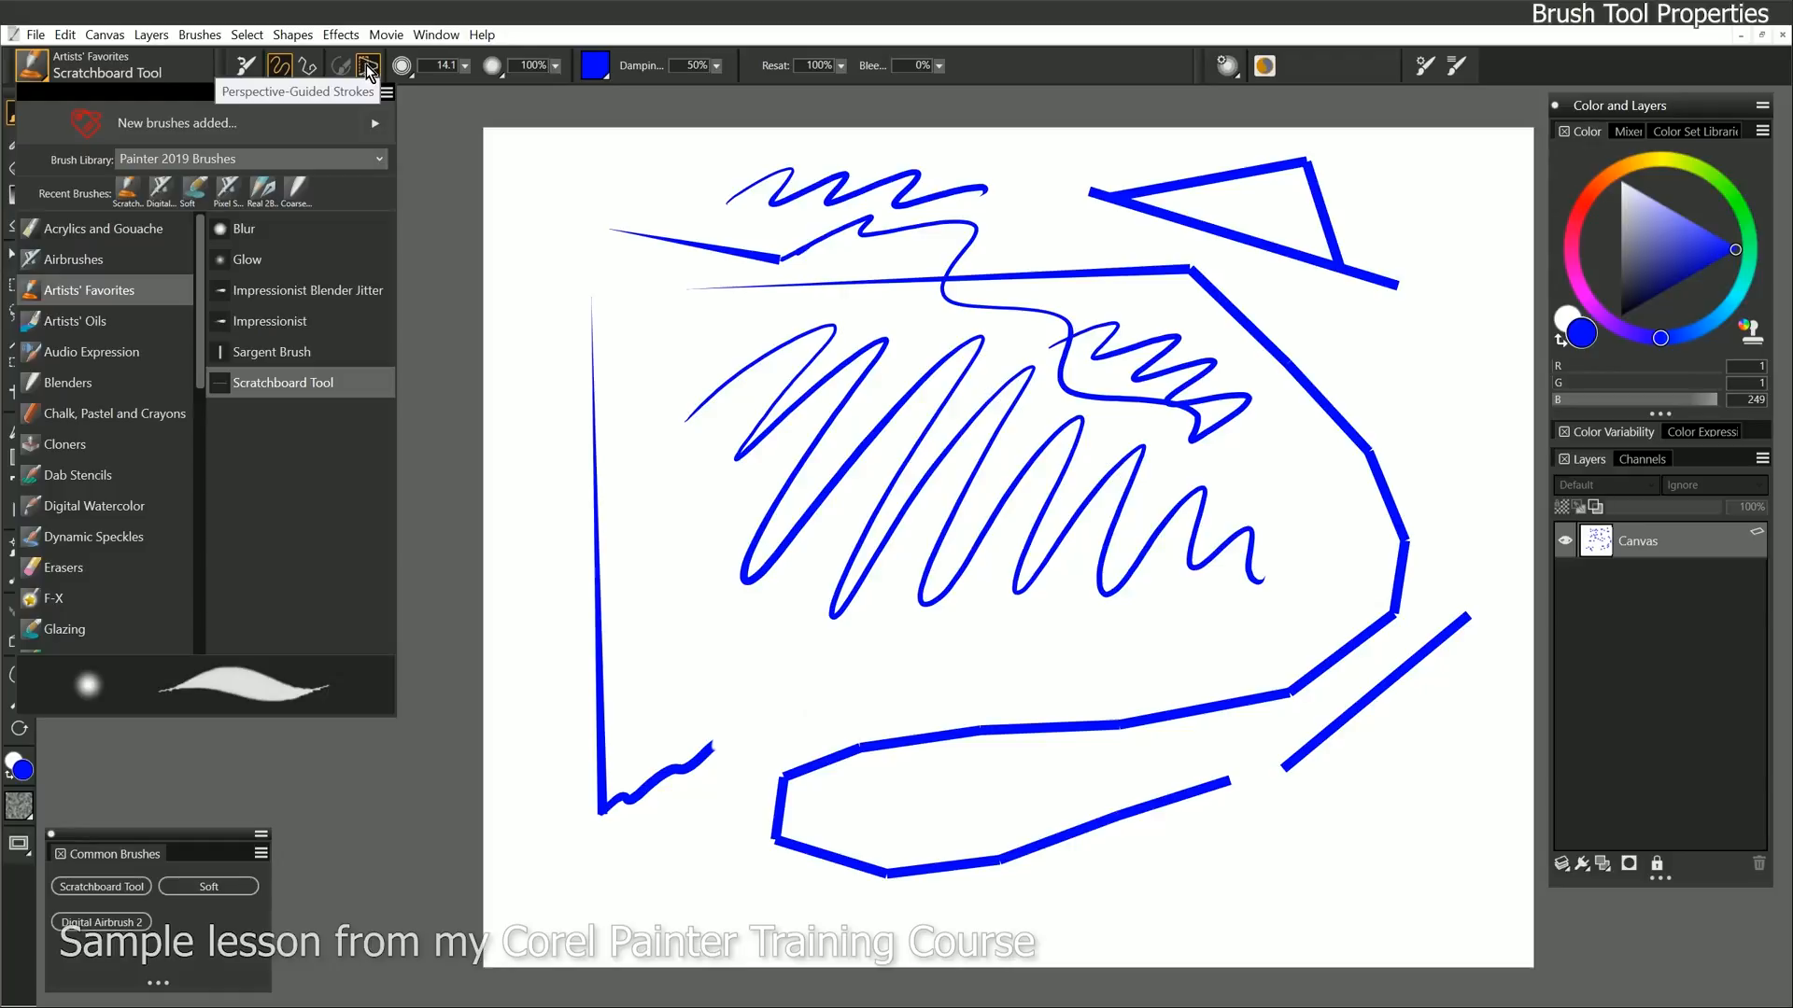
left_click(402, 65)
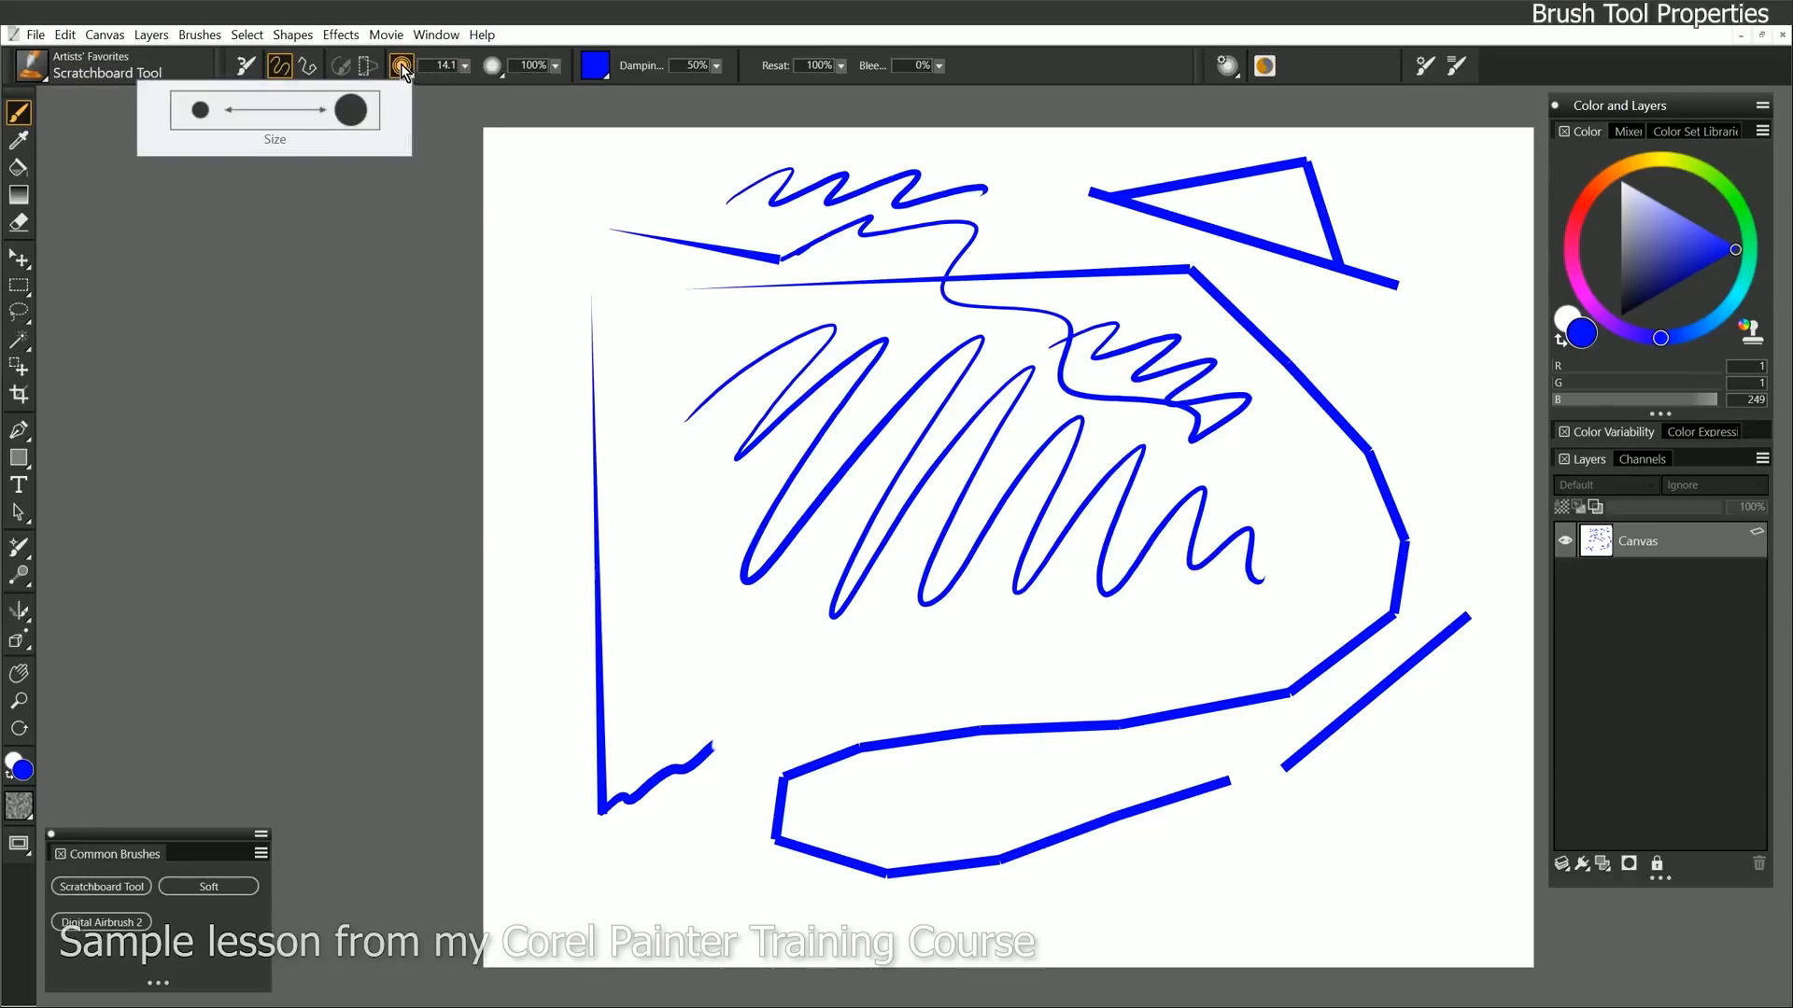
Review the Scratchboard Tool size settings (14.1, min 0%, pressure) and reposition the Size panel.
left_click(401, 65)
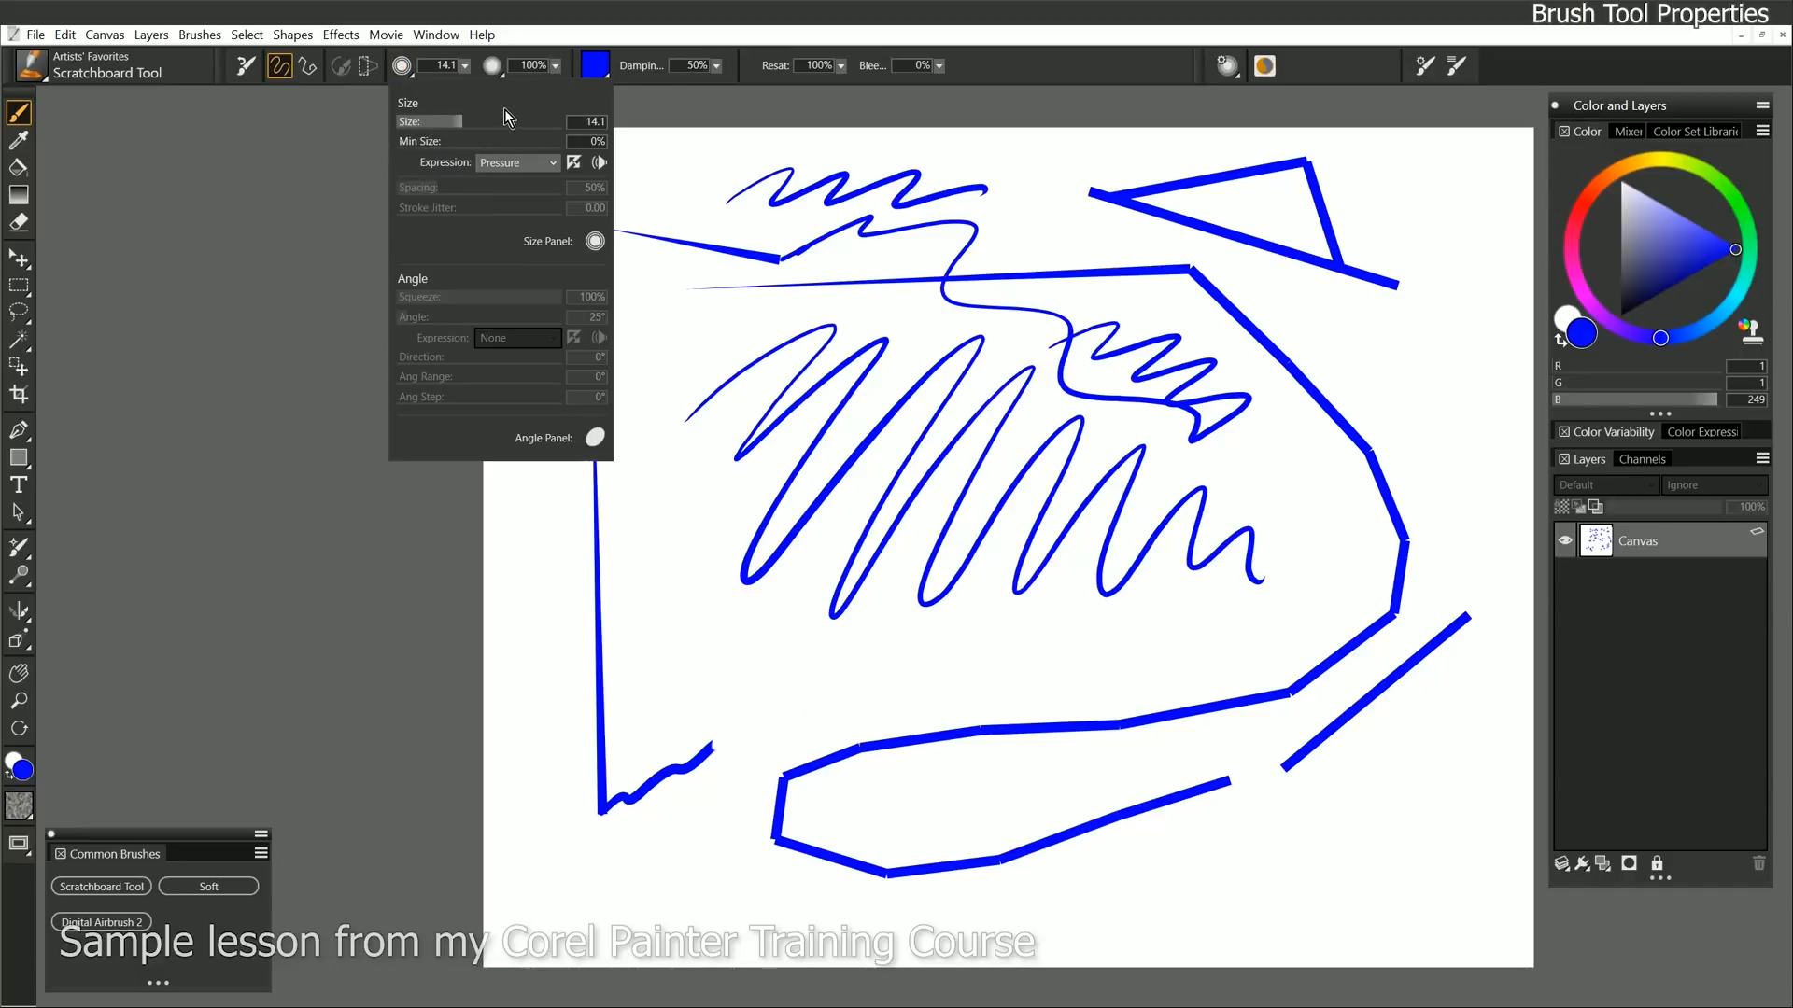
mouse_move(494, 149)
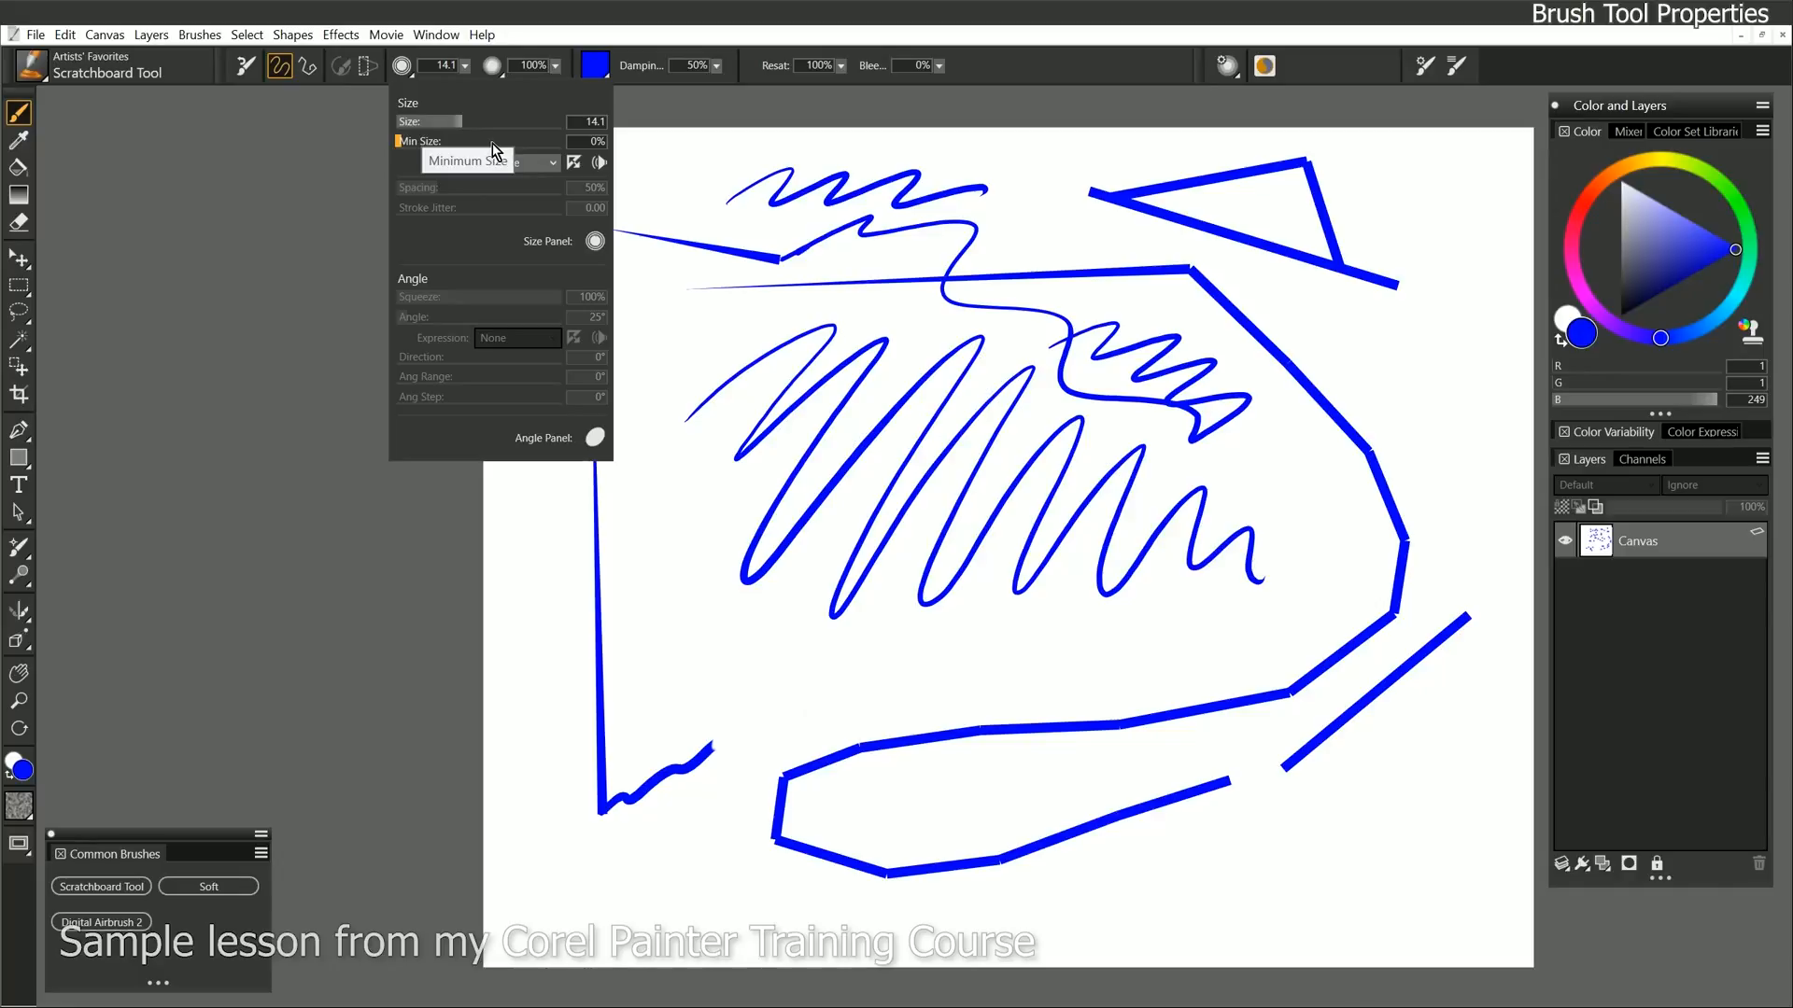
left_click(515, 161)
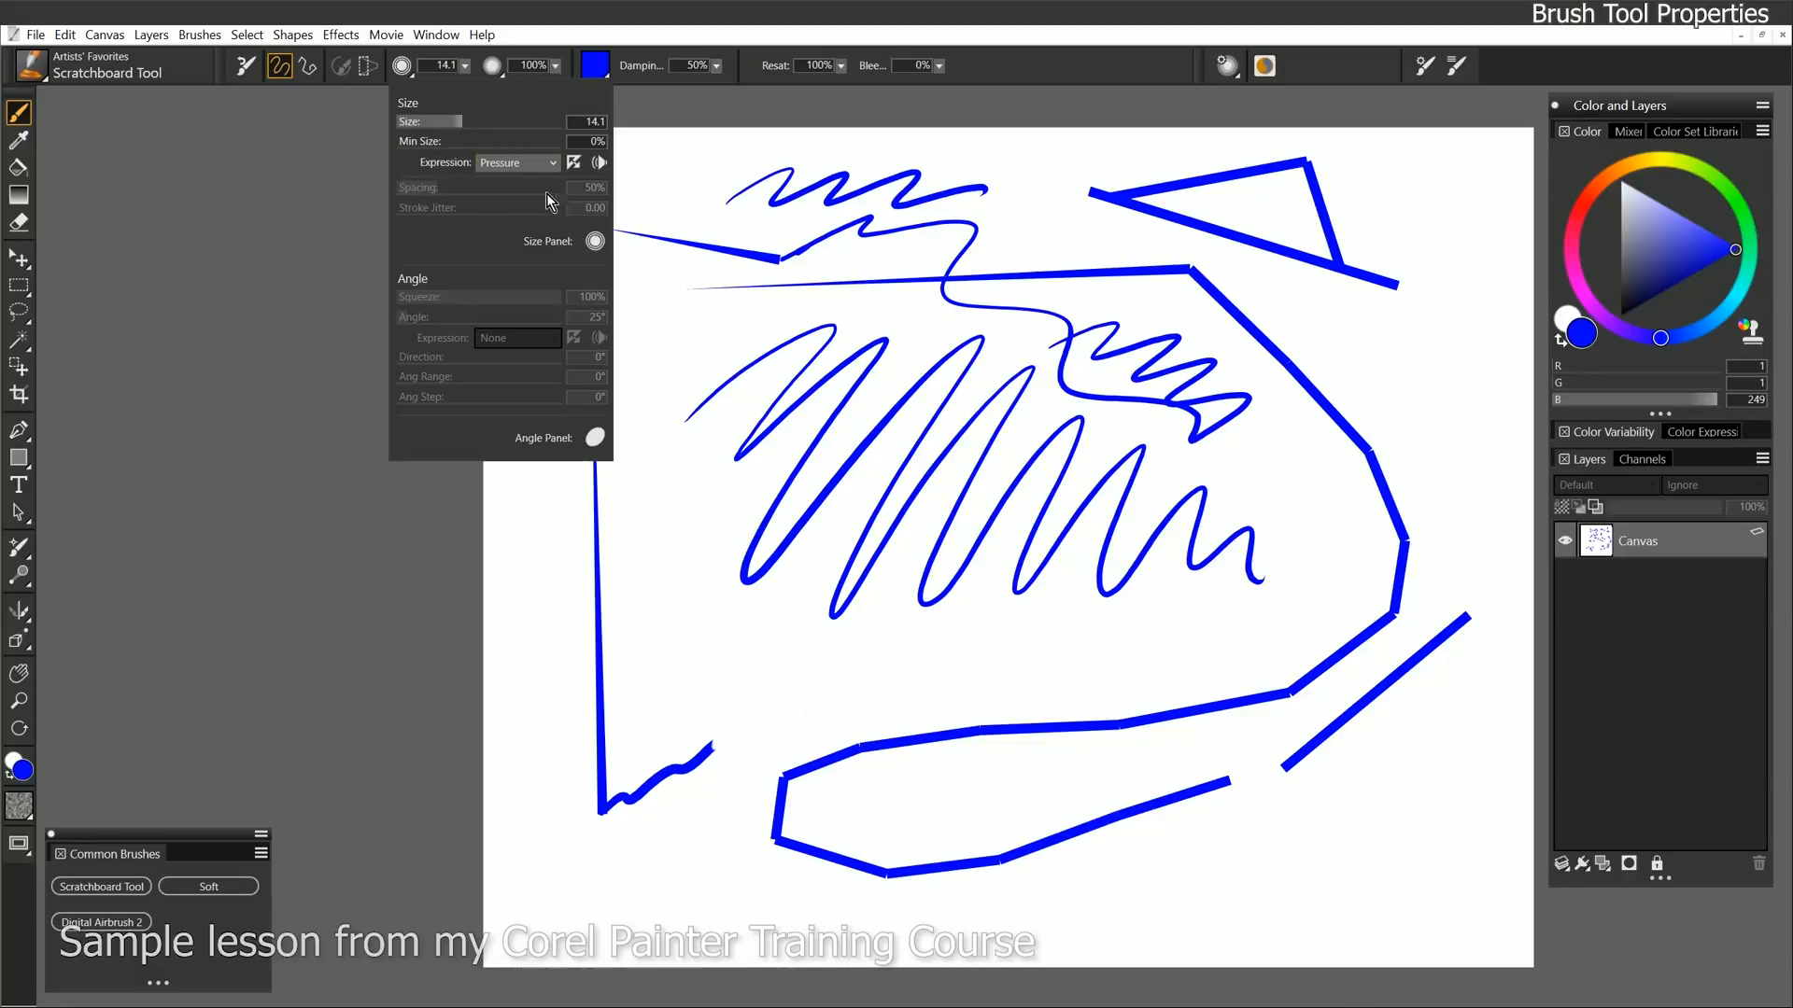
mouse_move(467, 213)
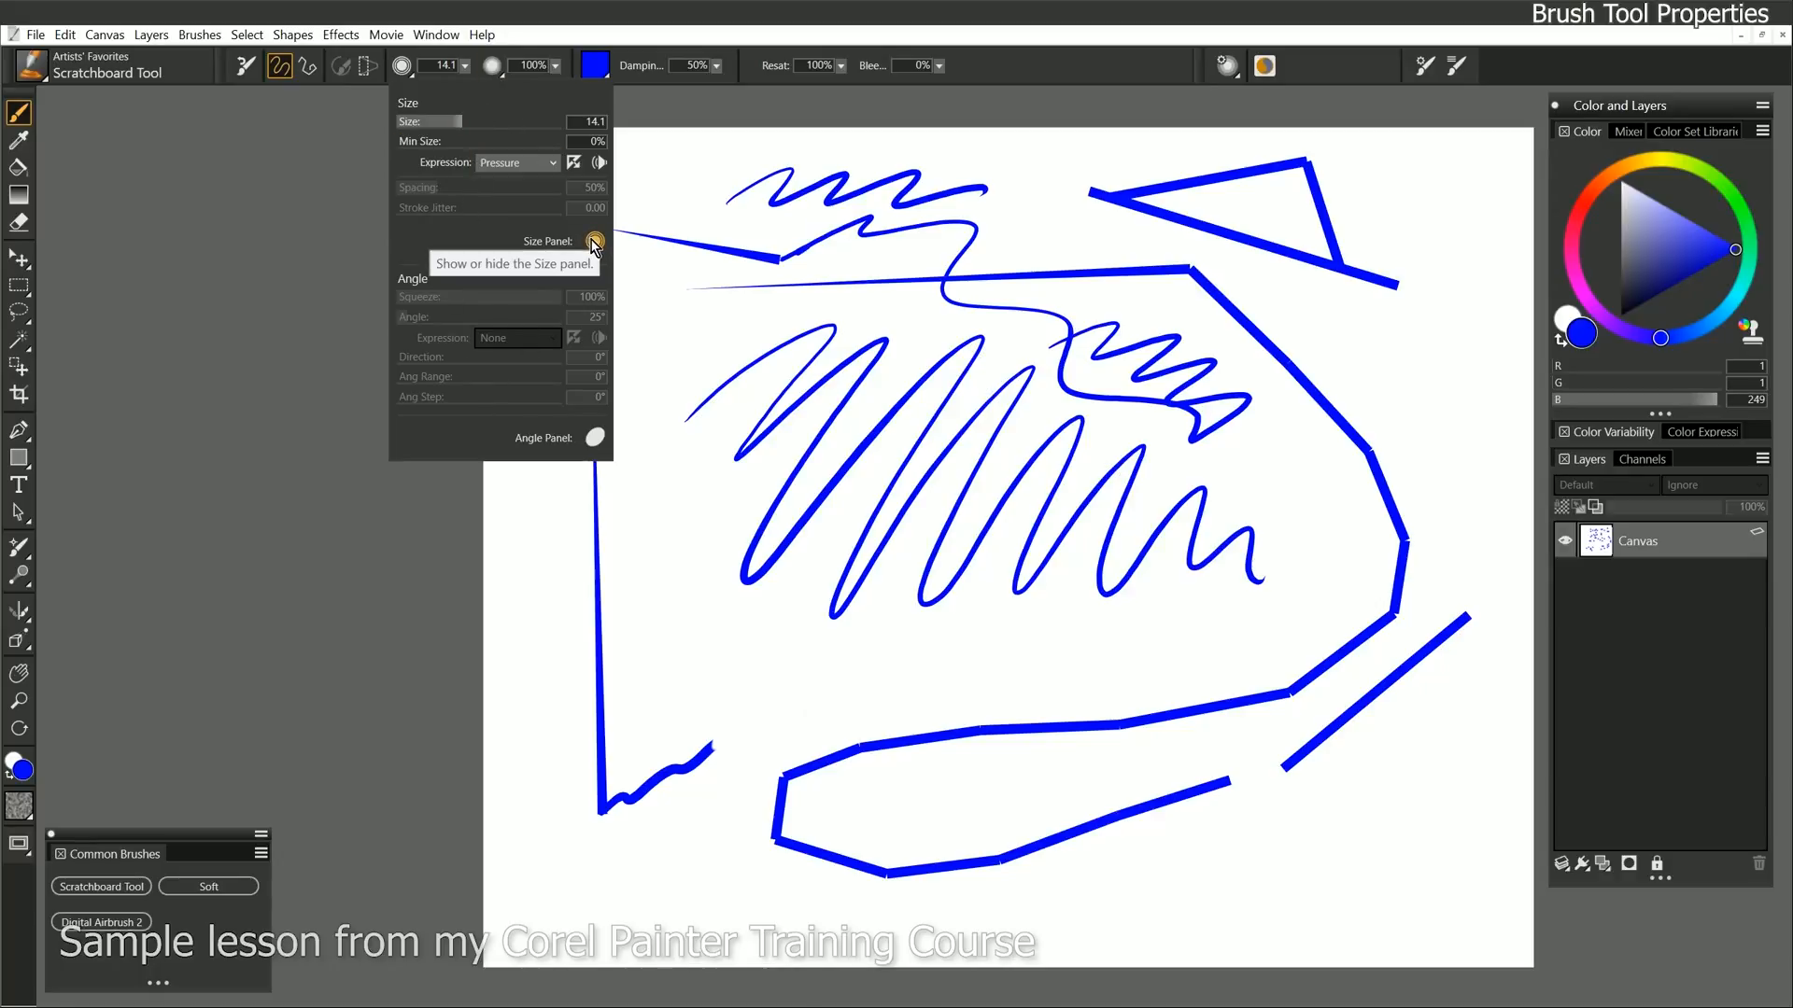
left_click(594, 240)
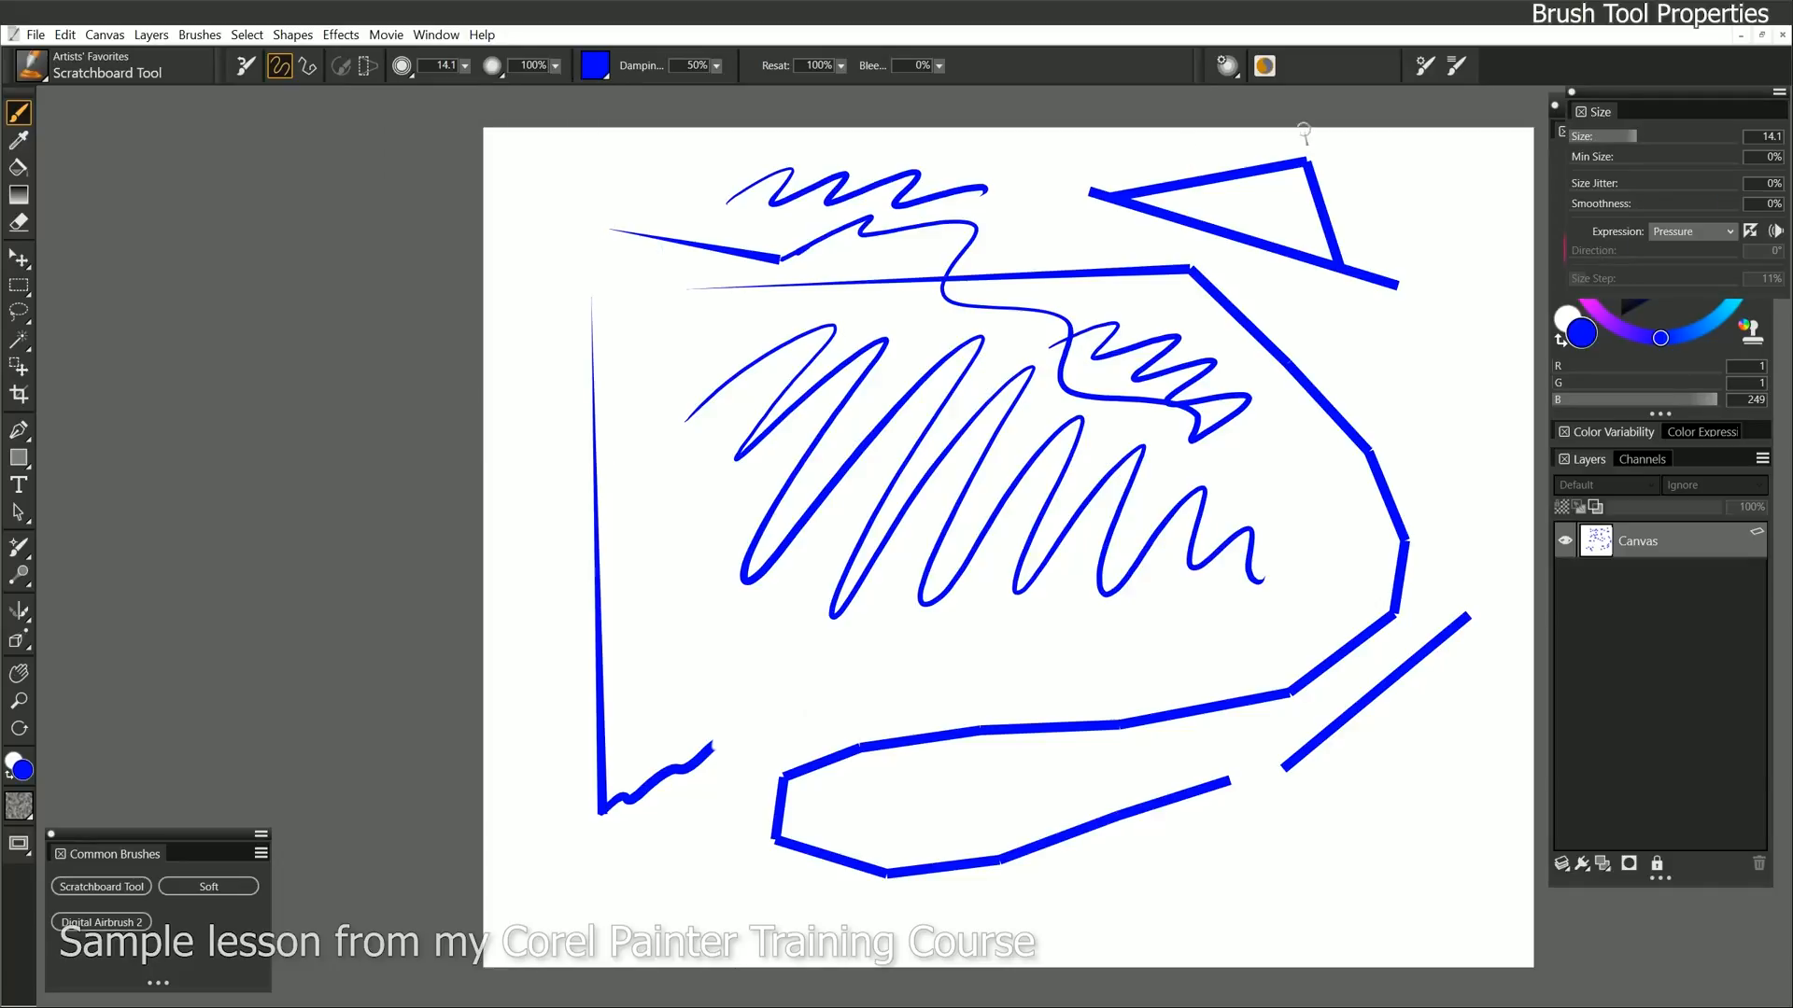
left_click(403, 66)
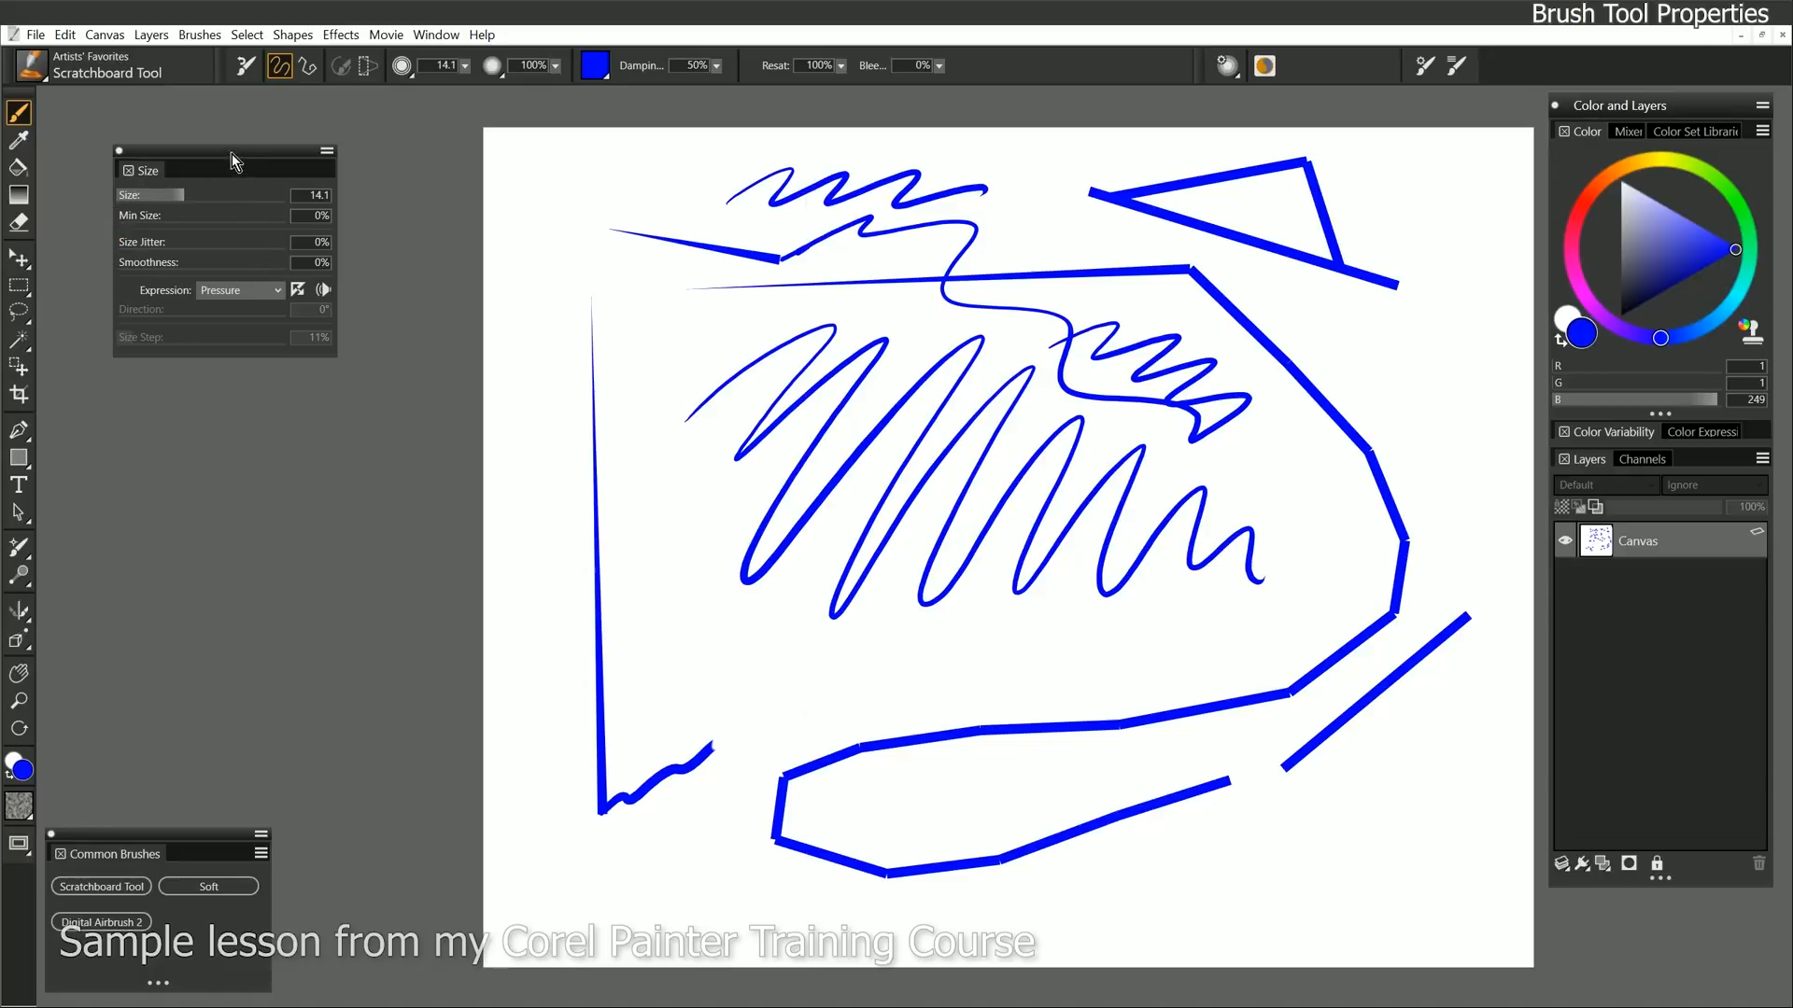
left_click_drag(228, 157, 175, 126)
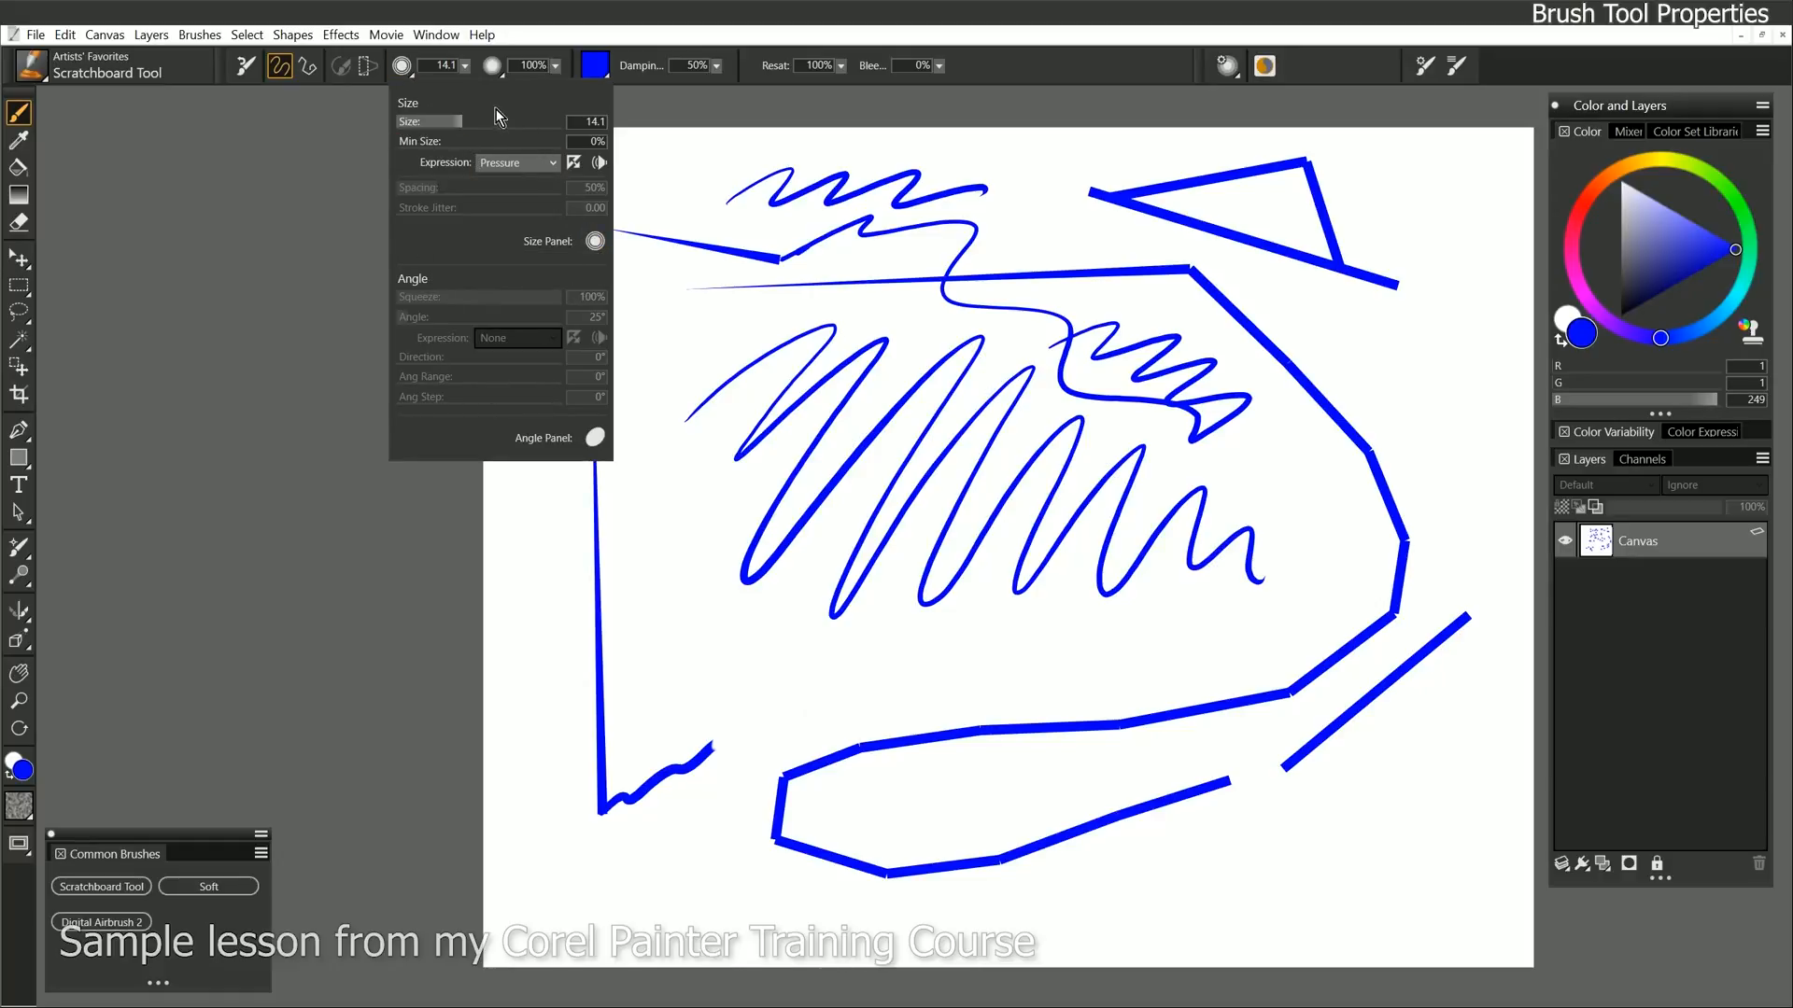
mouse_move(489, 100)
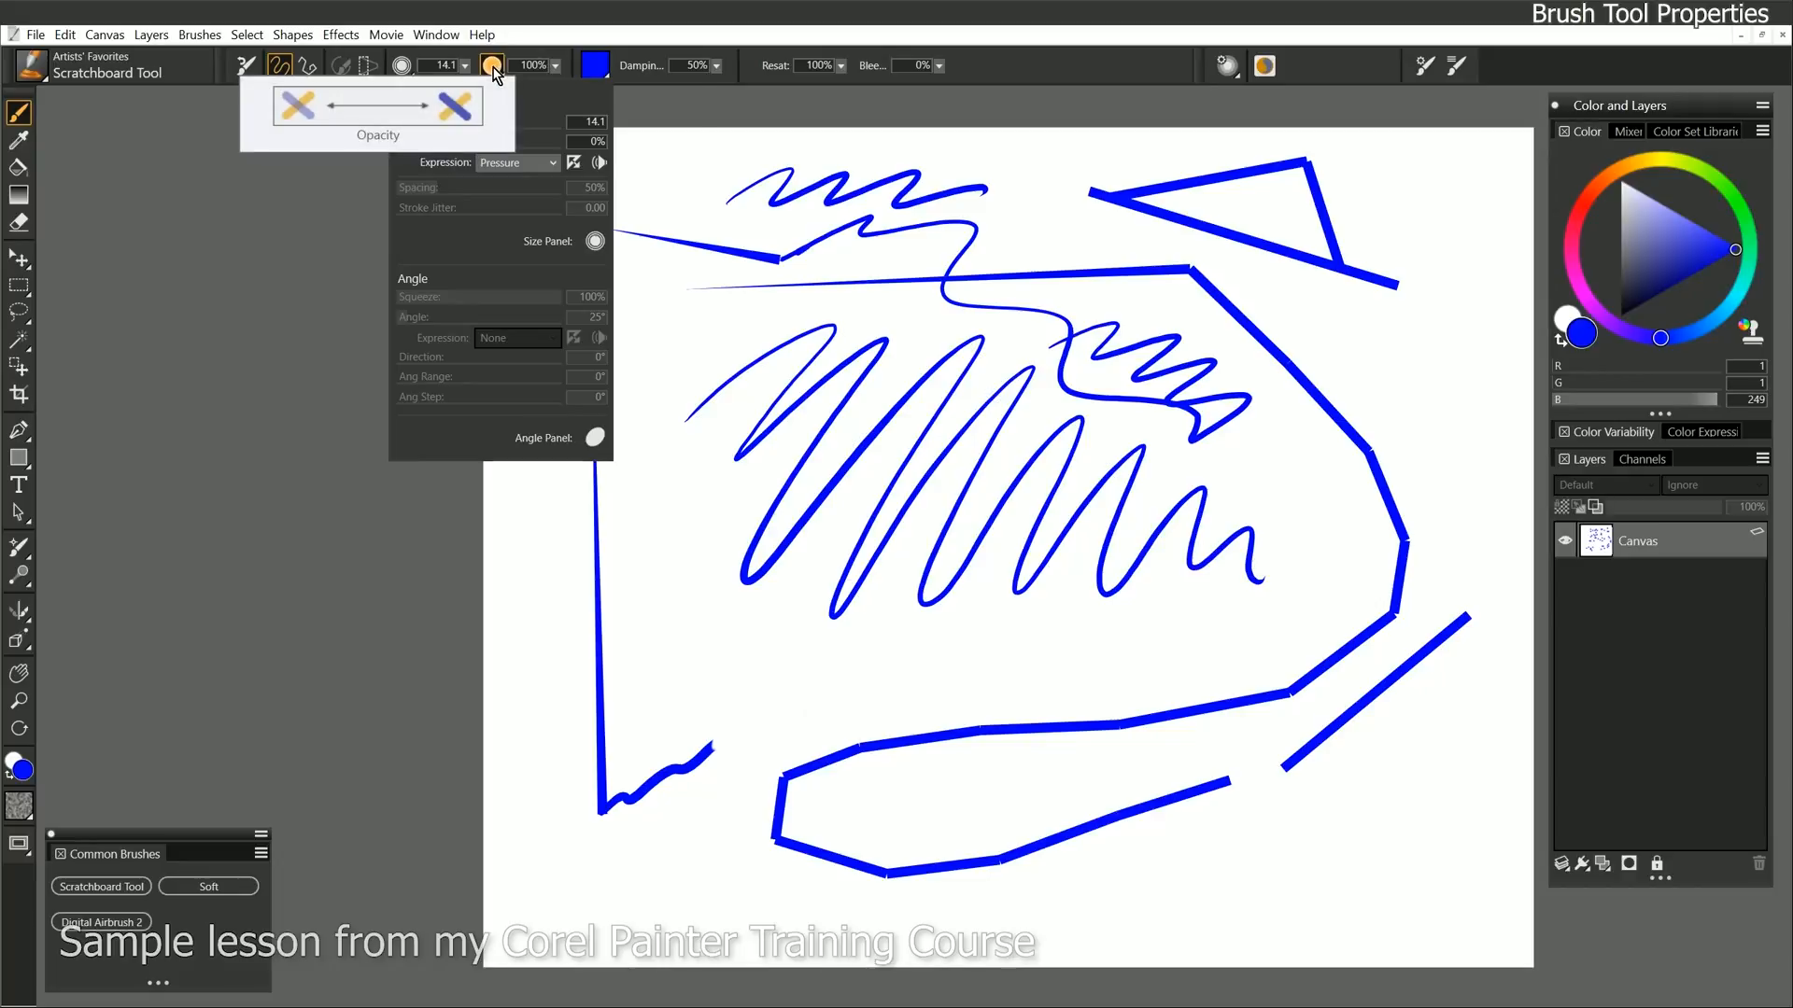
Check the brush opacity settings: 100% opacity, 0% minimum, no expression.
left_click(492, 65)
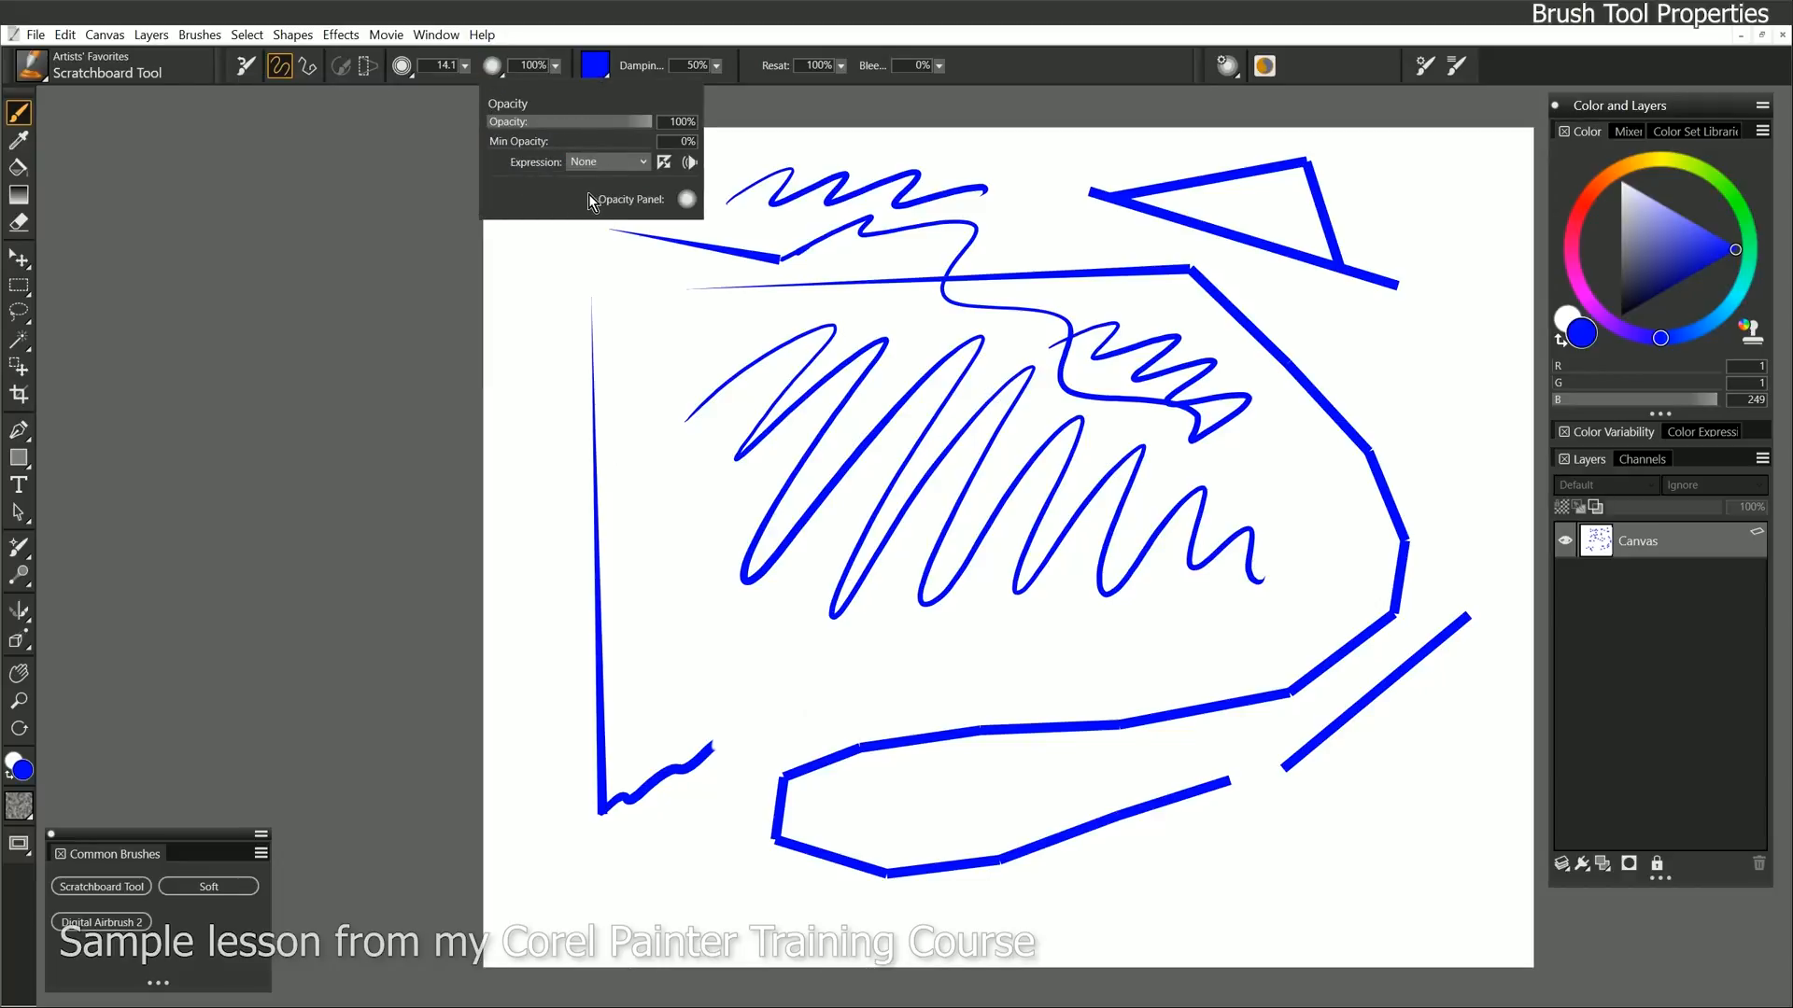
mouse_move(686, 199)
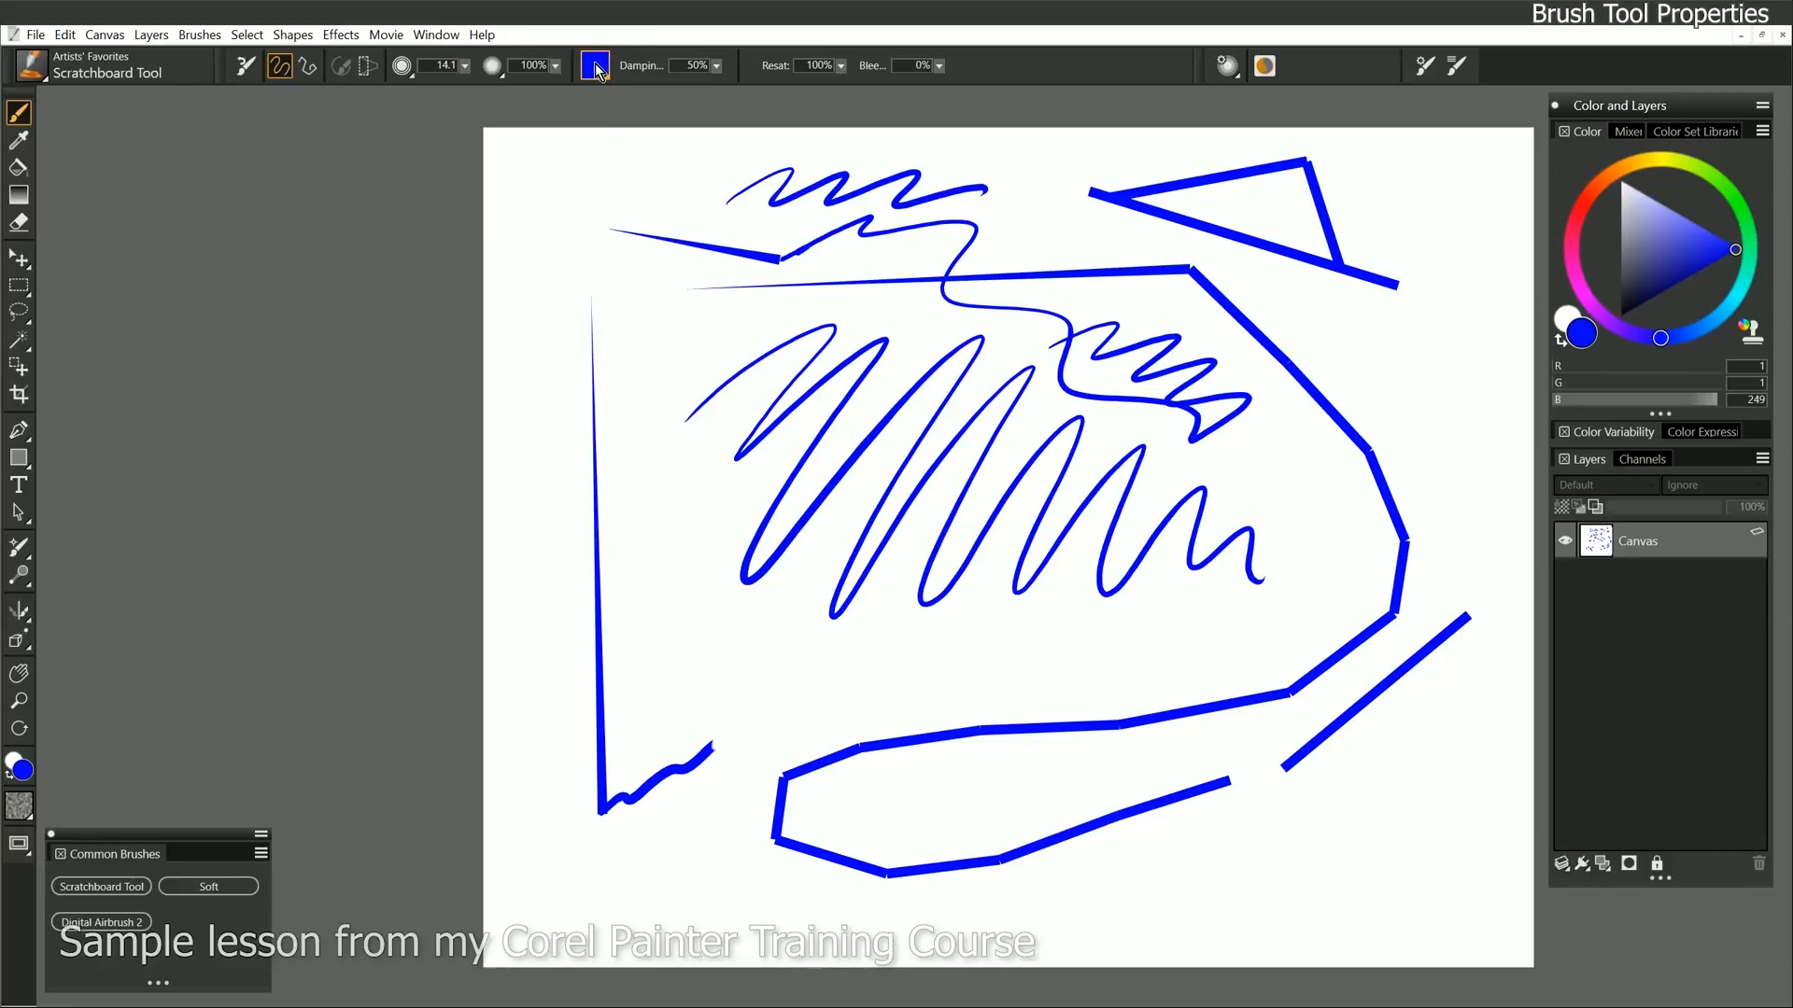
Paint with Manganese Blue from the preset colours, then switch the paint colour to yellow.
left_click(594, 65)
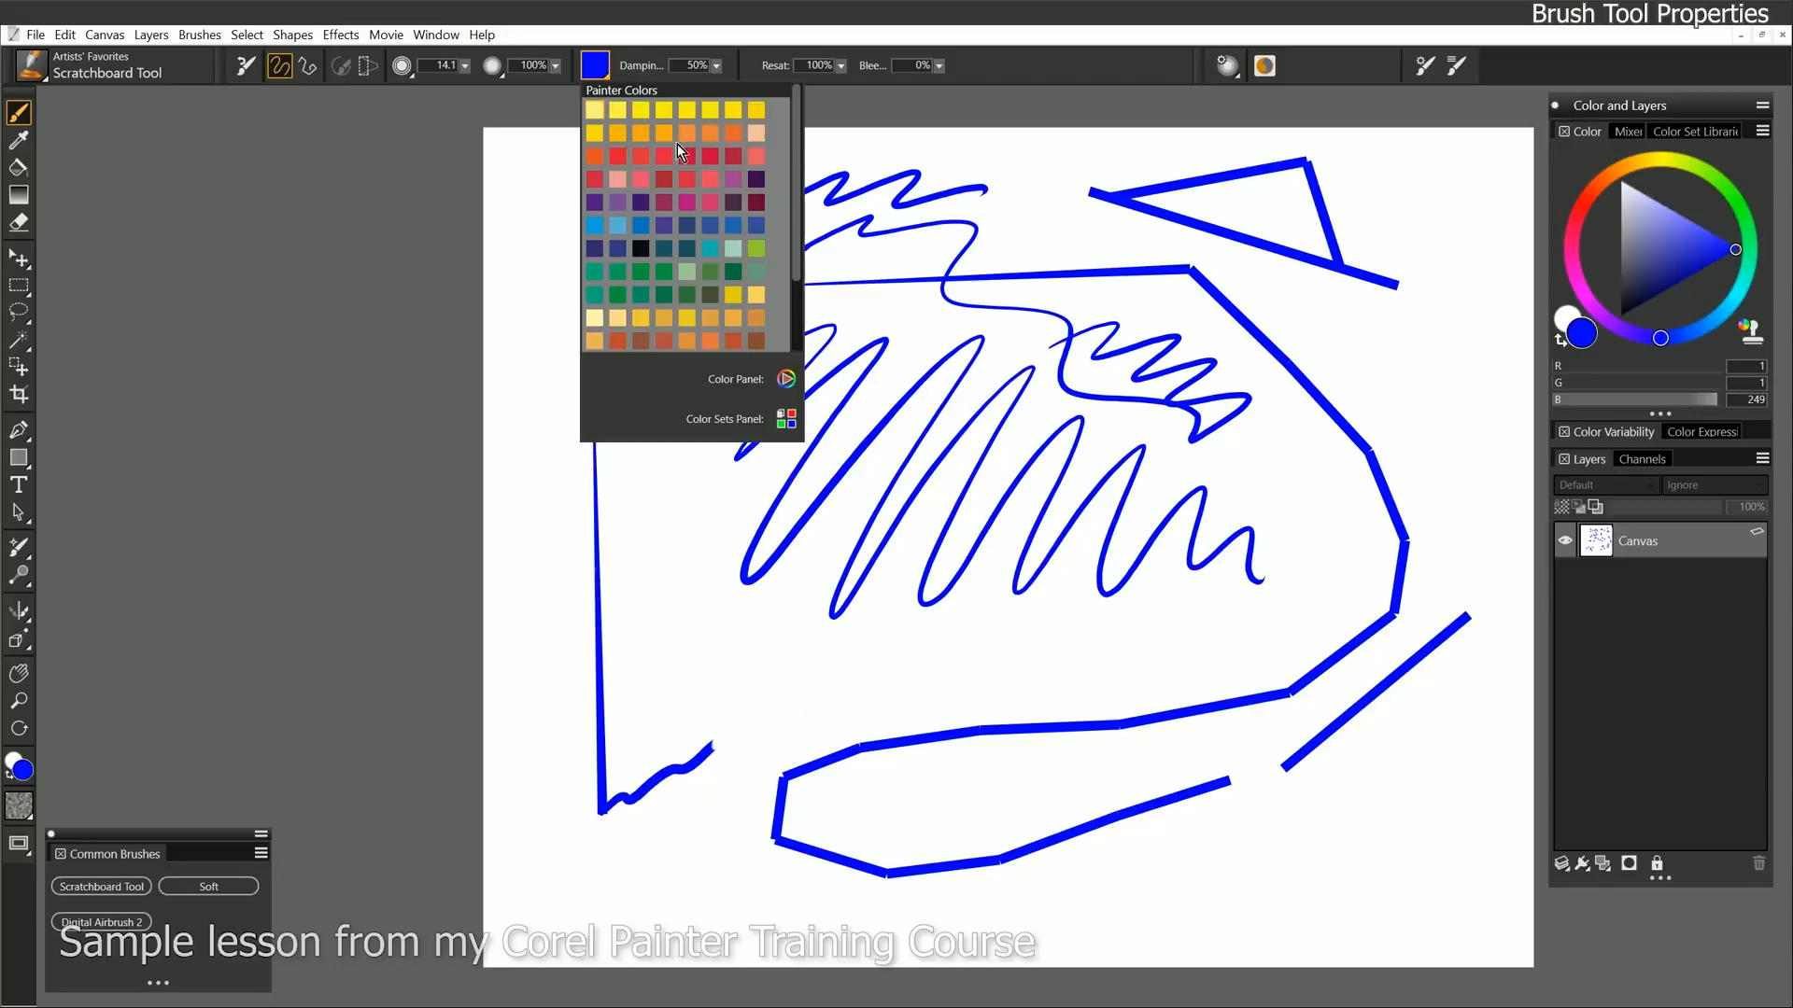
mouse_move(764, 188)
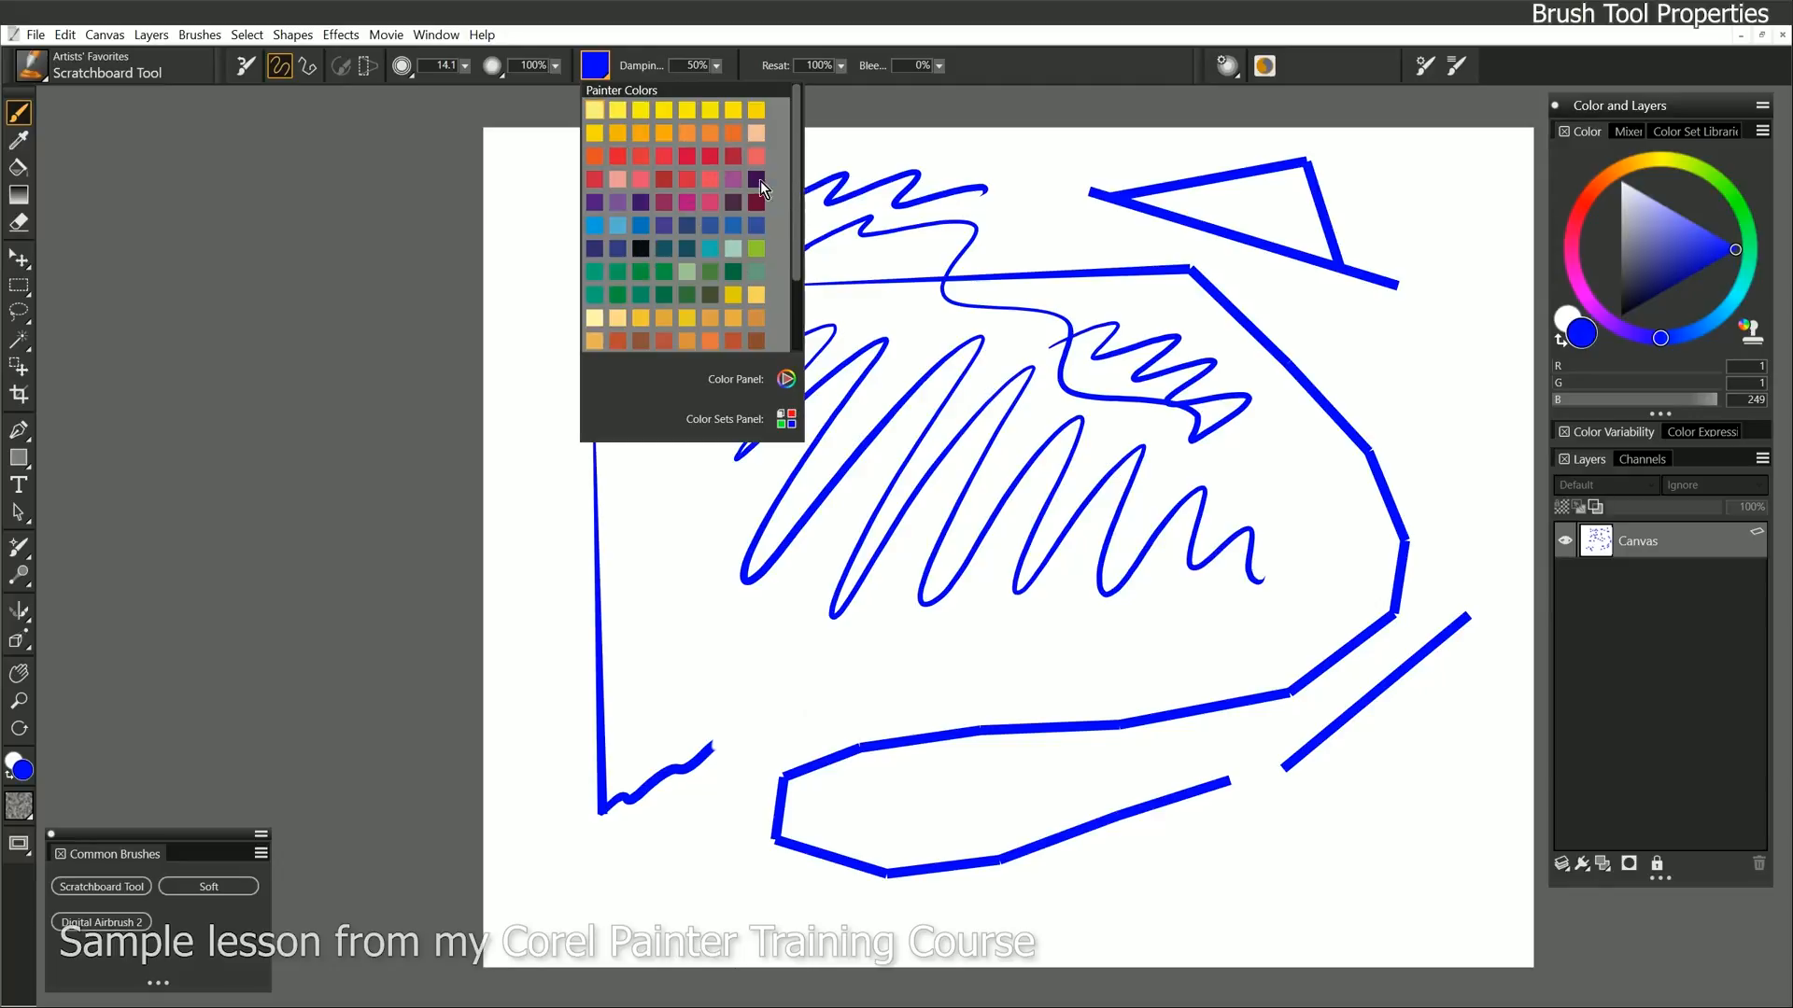
mouse_move(595, 226)
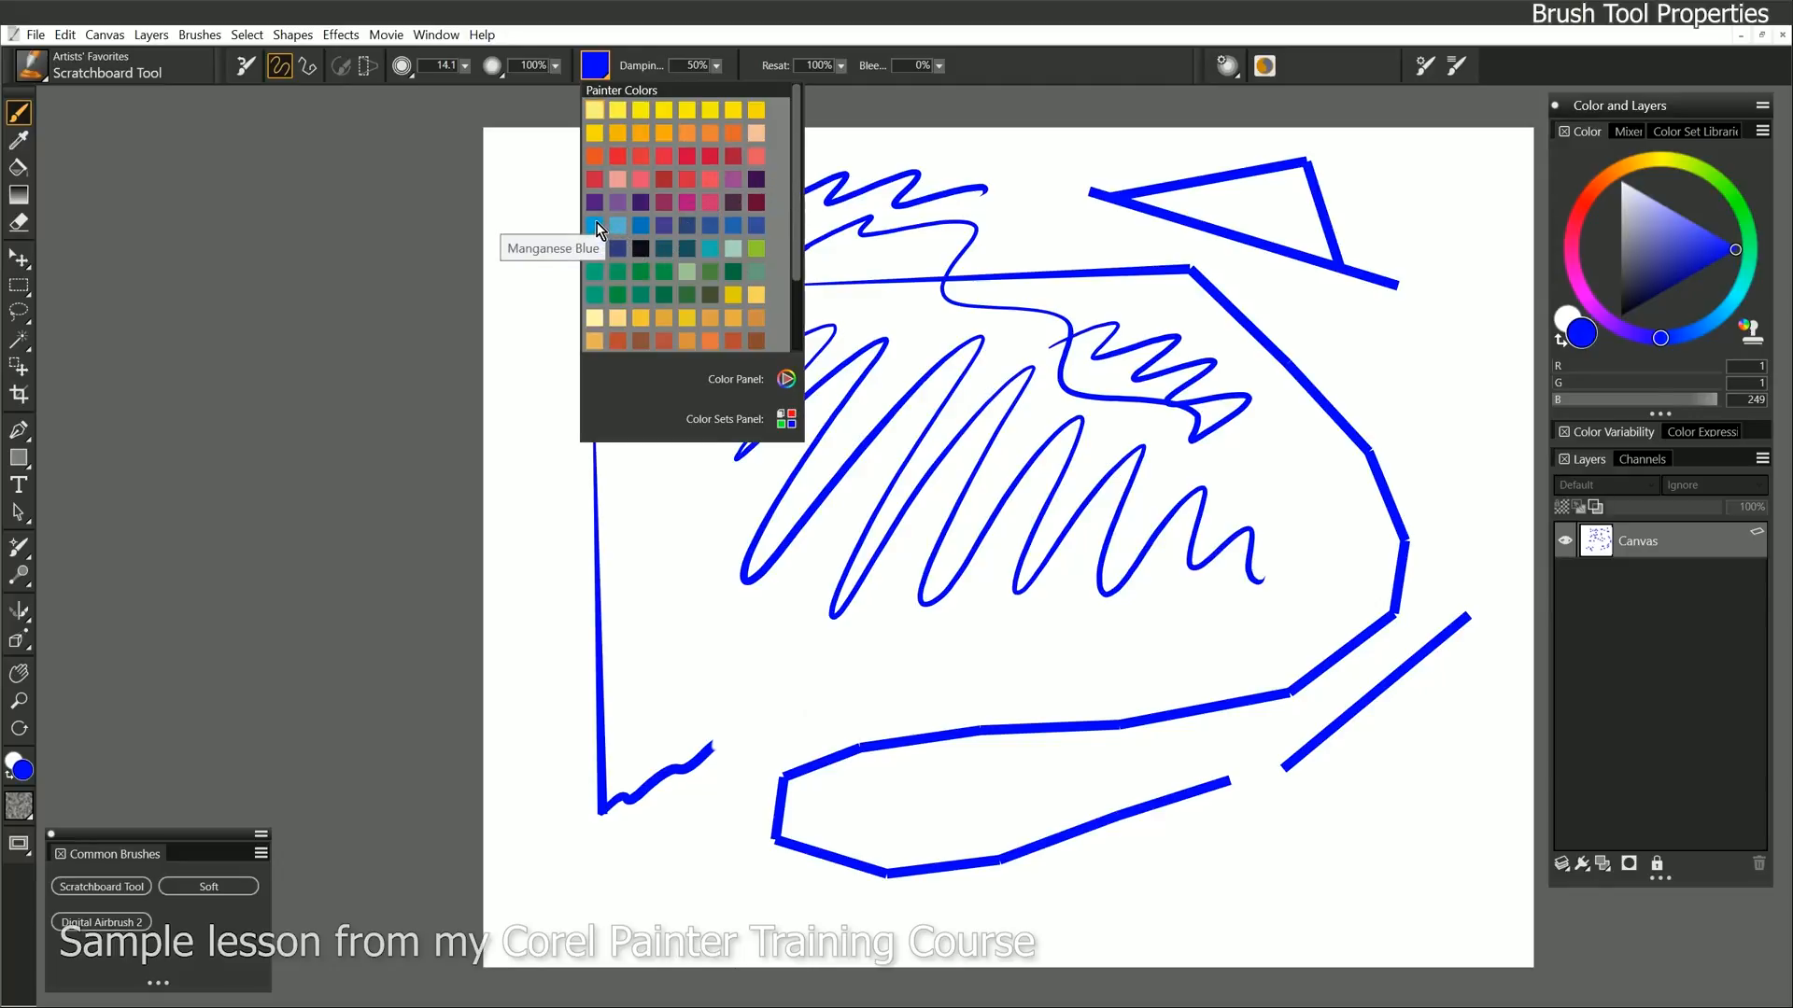
left_click(594, 225)
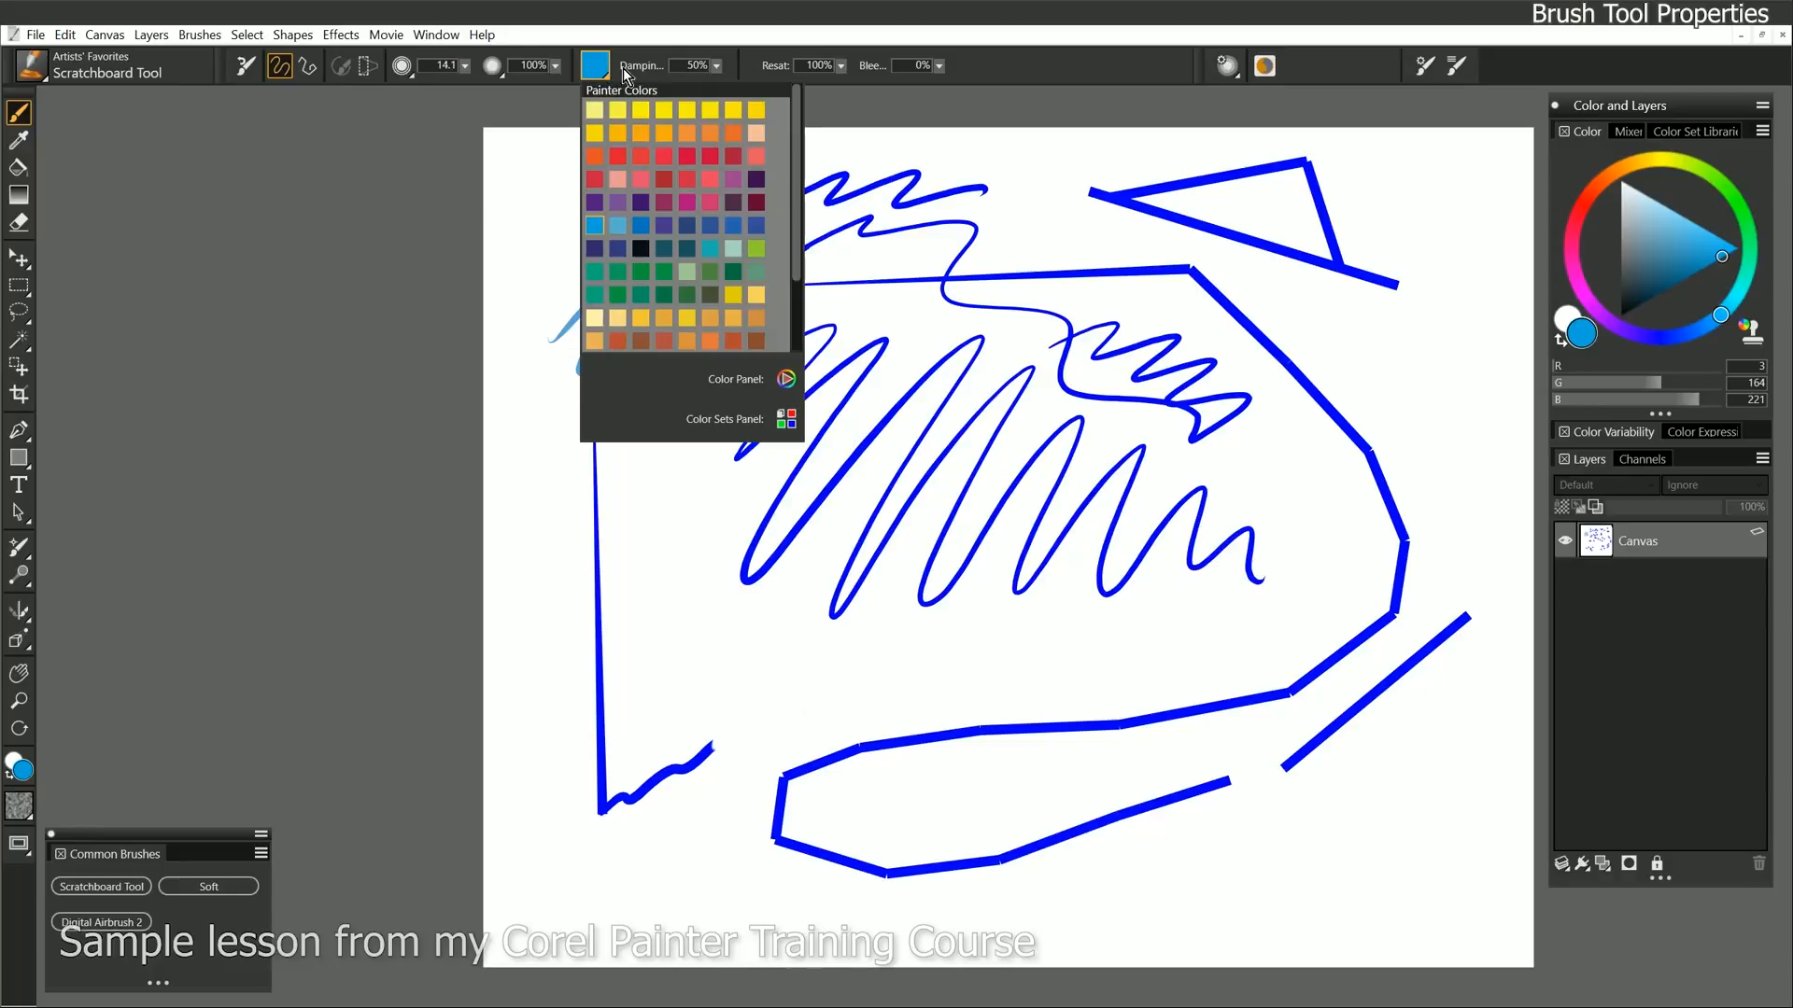
left_click(616, 110)
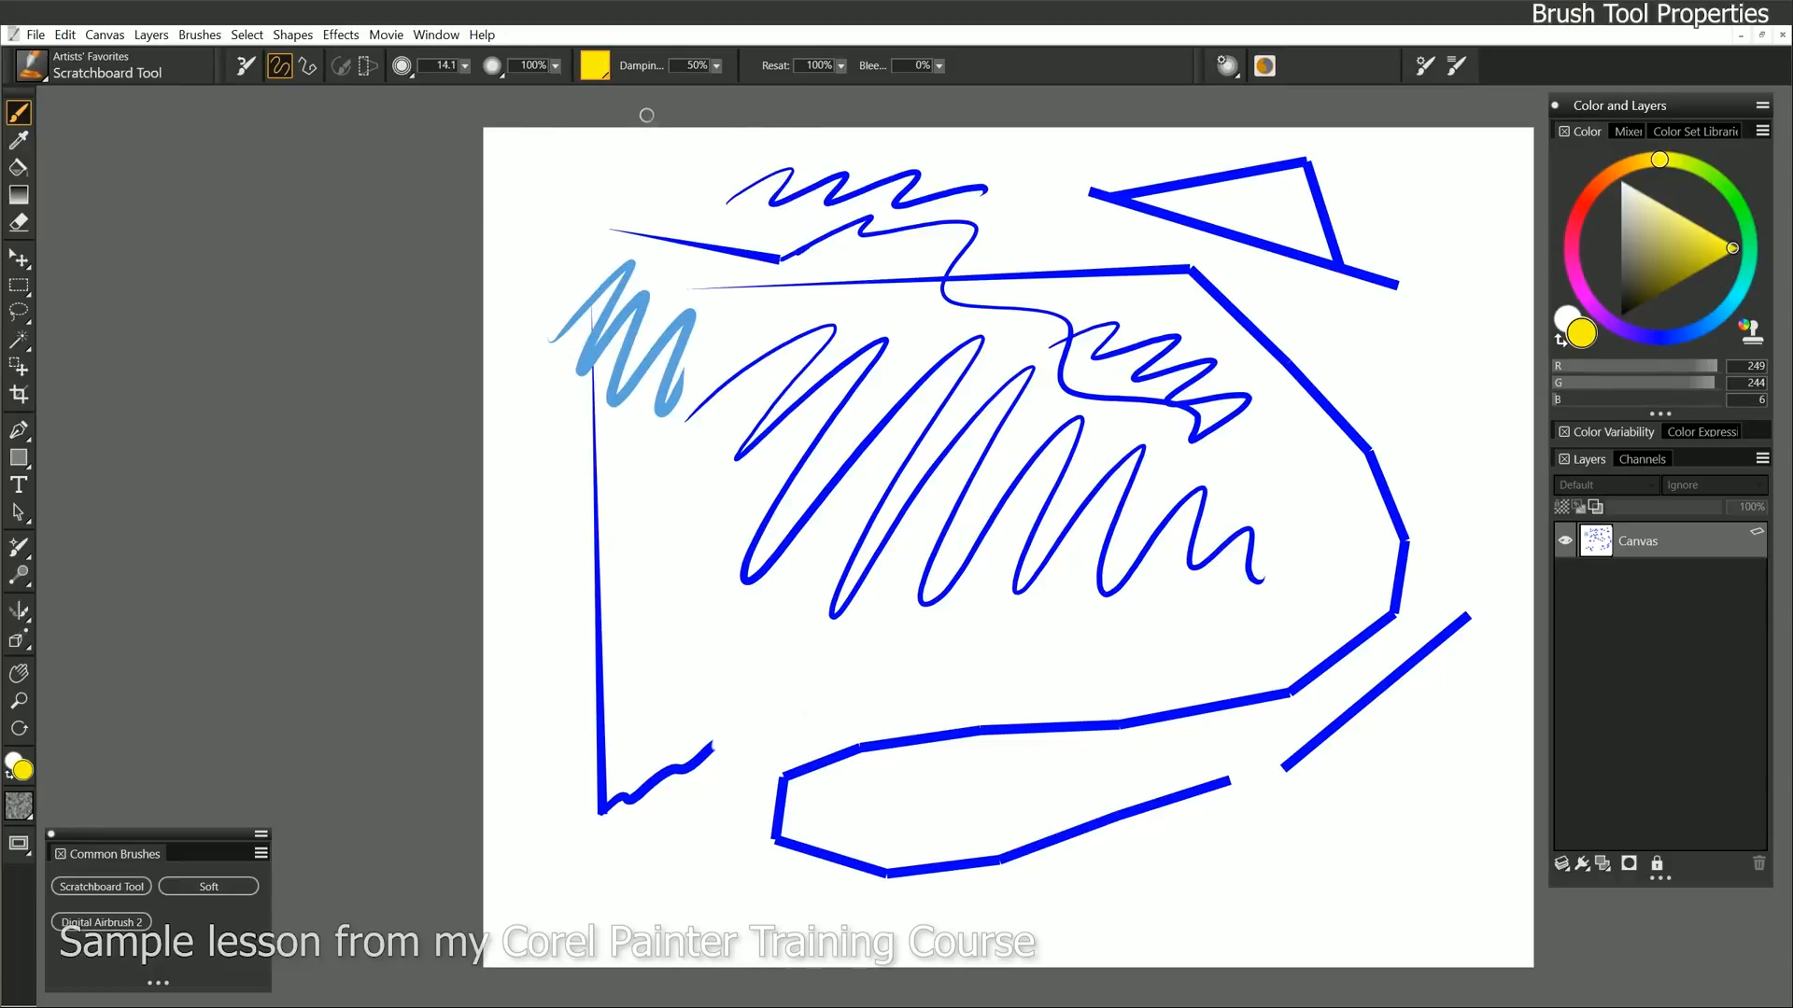